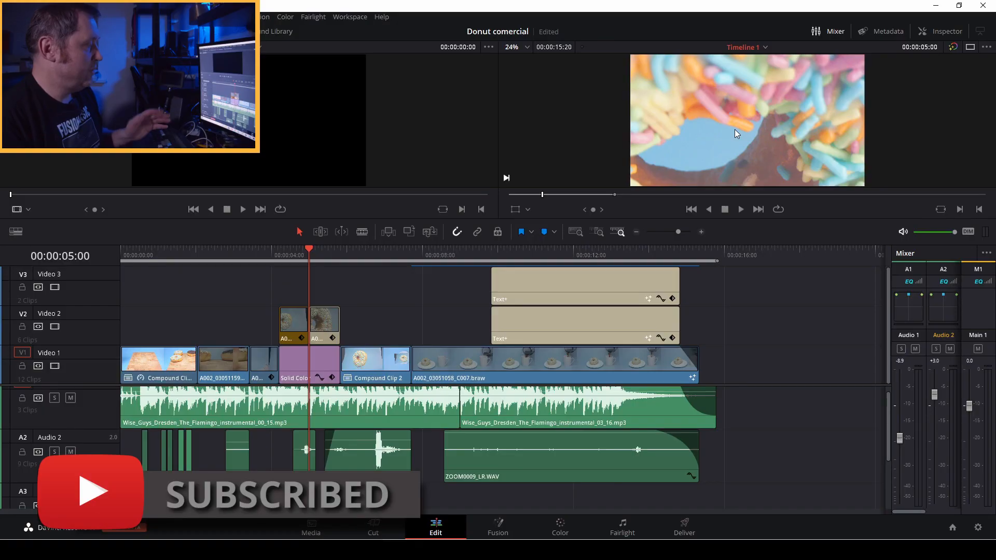
mouse_move(154, 246)
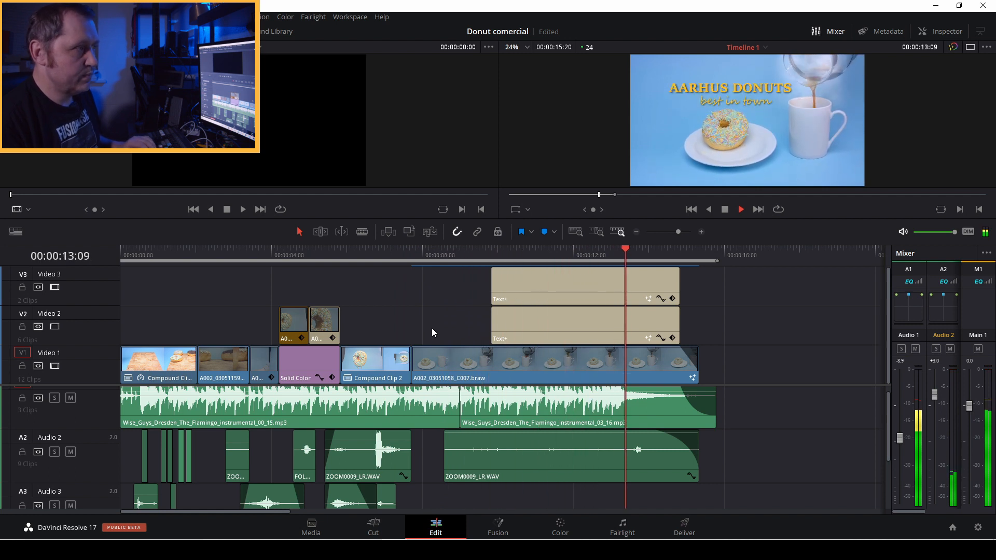
- Mute the Audio 1 music and Audio 2 sound tracks after previewing the commercial
click(688, 408)
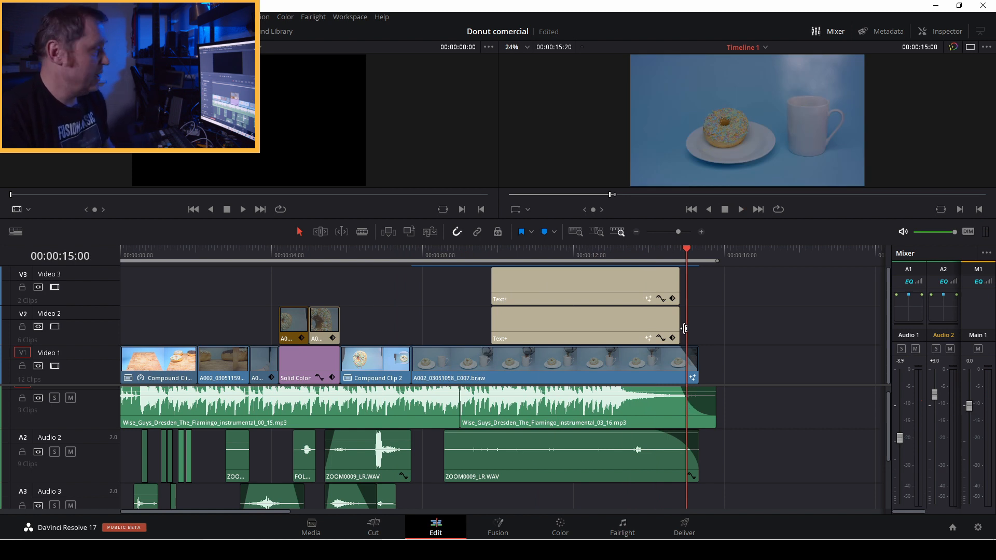
mouse_move(266, 338)
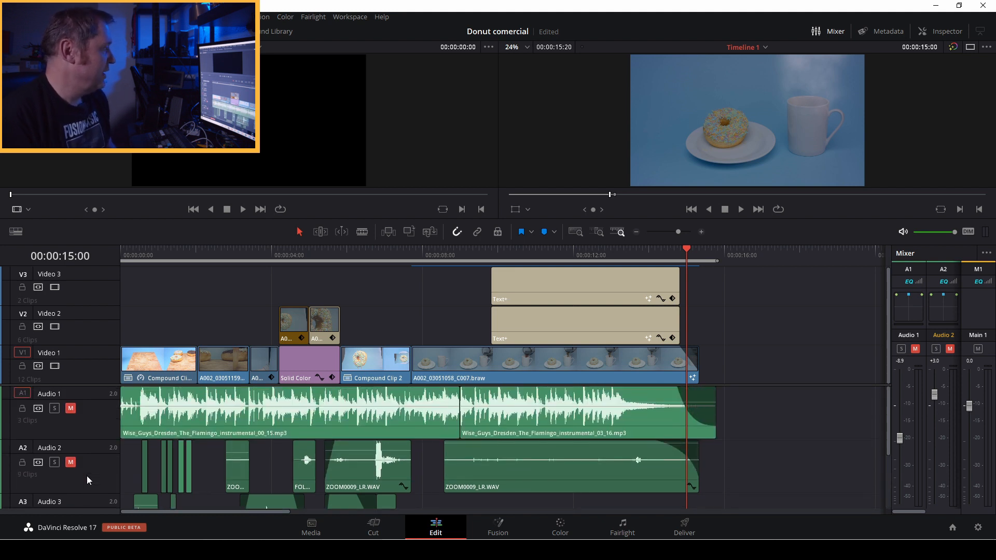
click(166, 255)
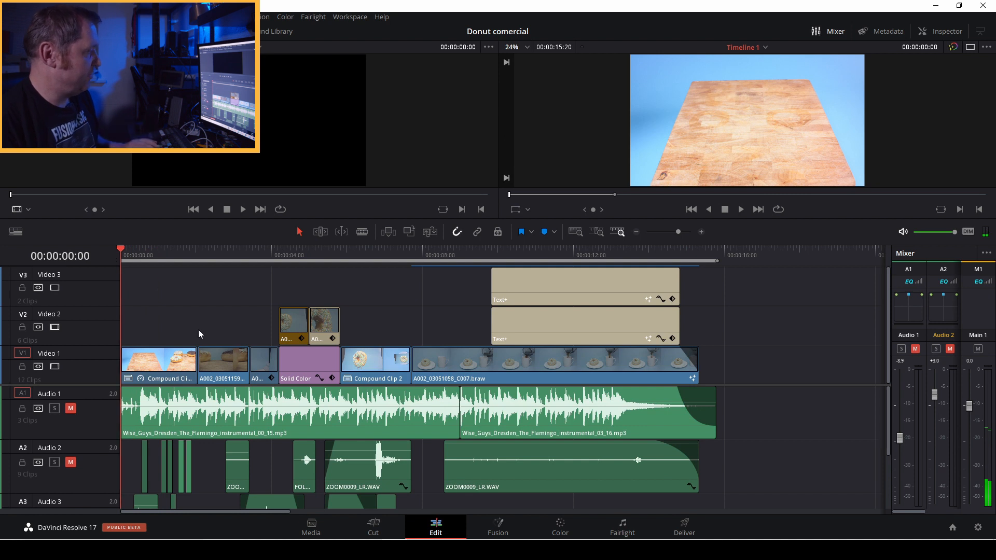
- Open the first compound clip on Video 1 in its own timeline and select its first donut shot
click(740, 209)
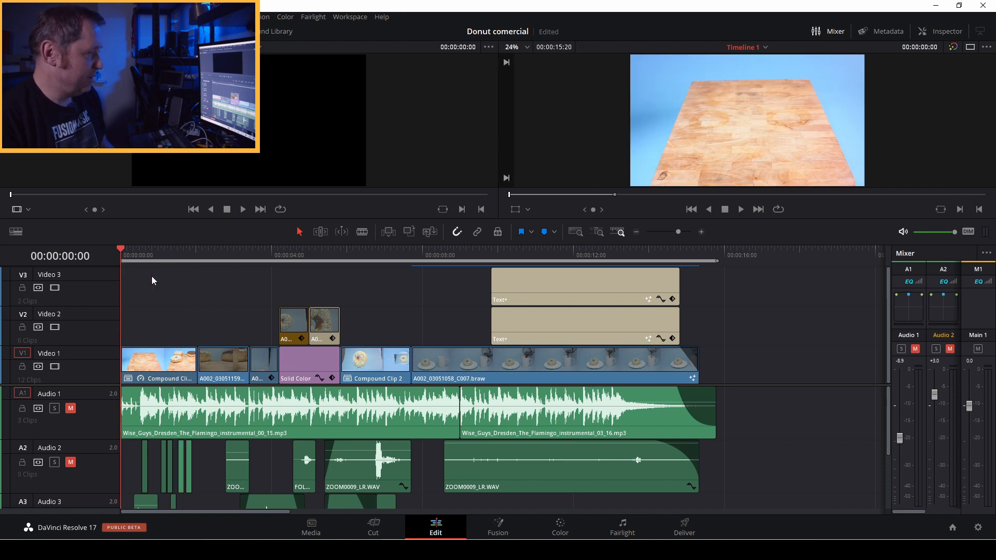
right_click(158, 361)
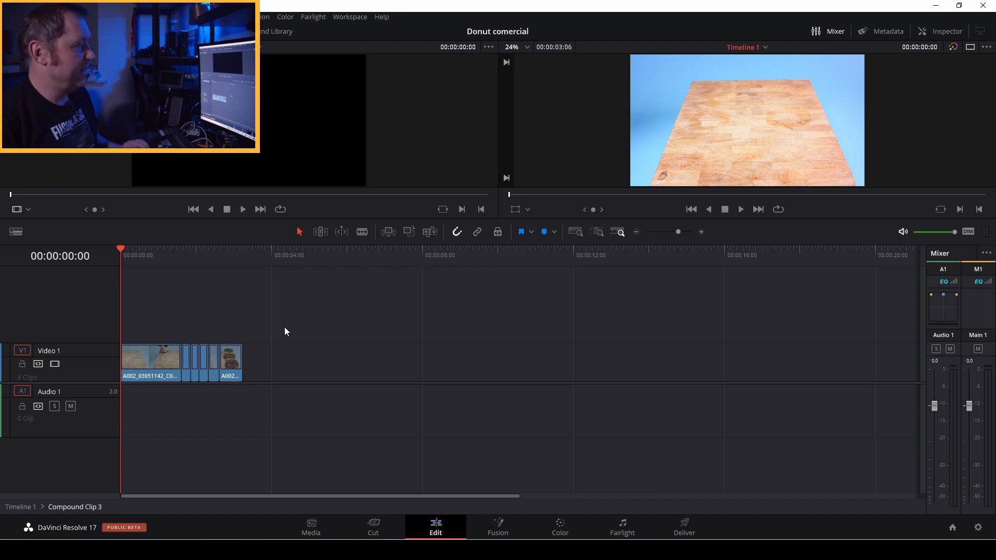
mouse_move(284, 290)
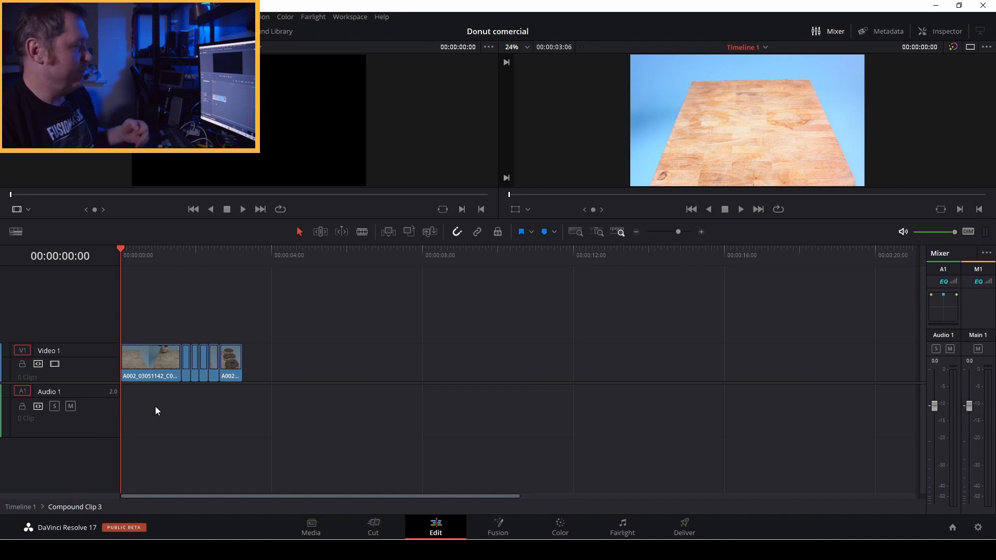
click(149, 357)
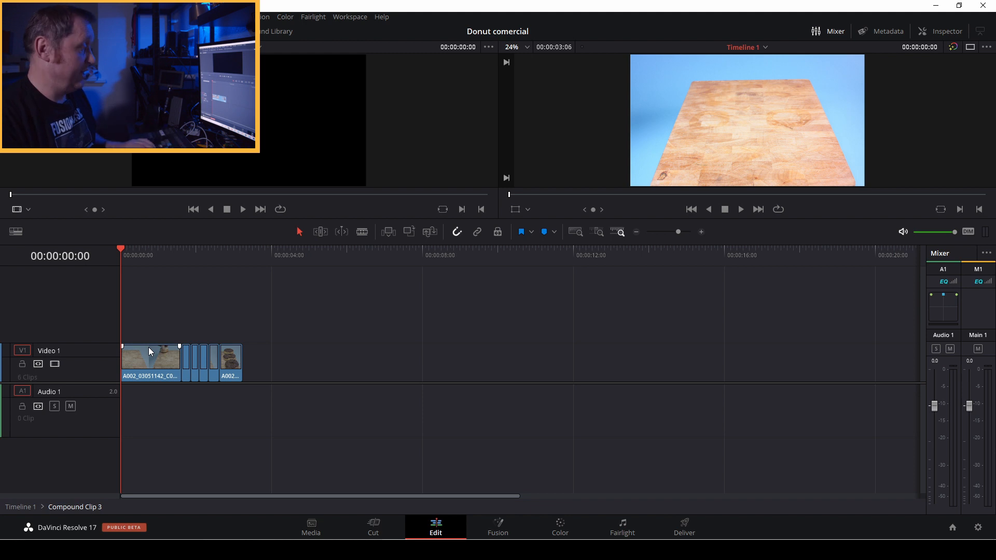
click(740, 209)
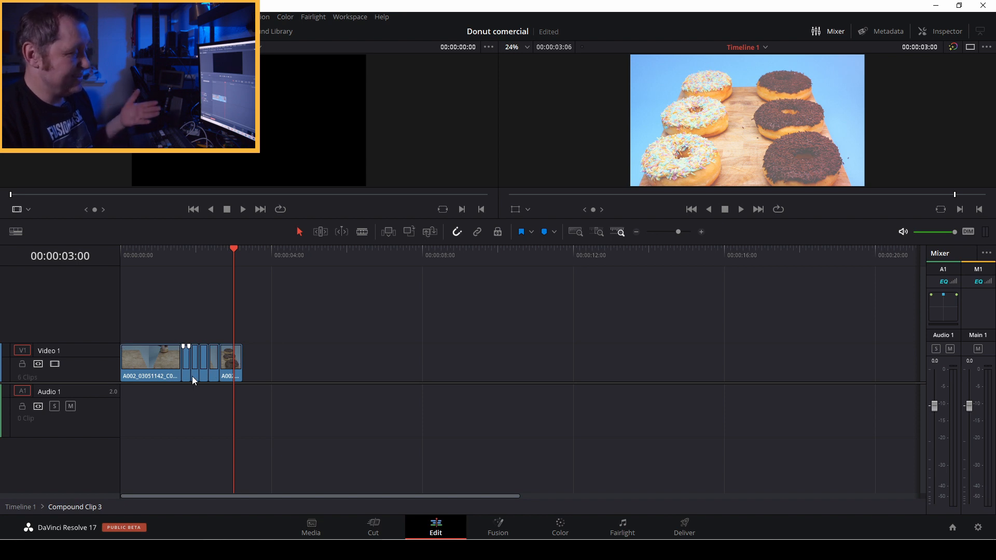
mouse_move(197, 373)
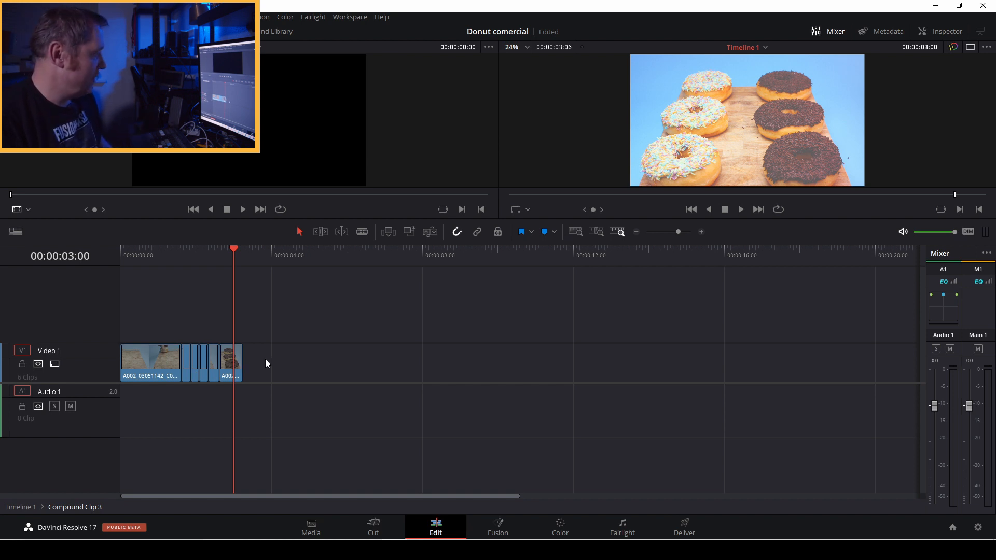
mouse_move(300, 410)
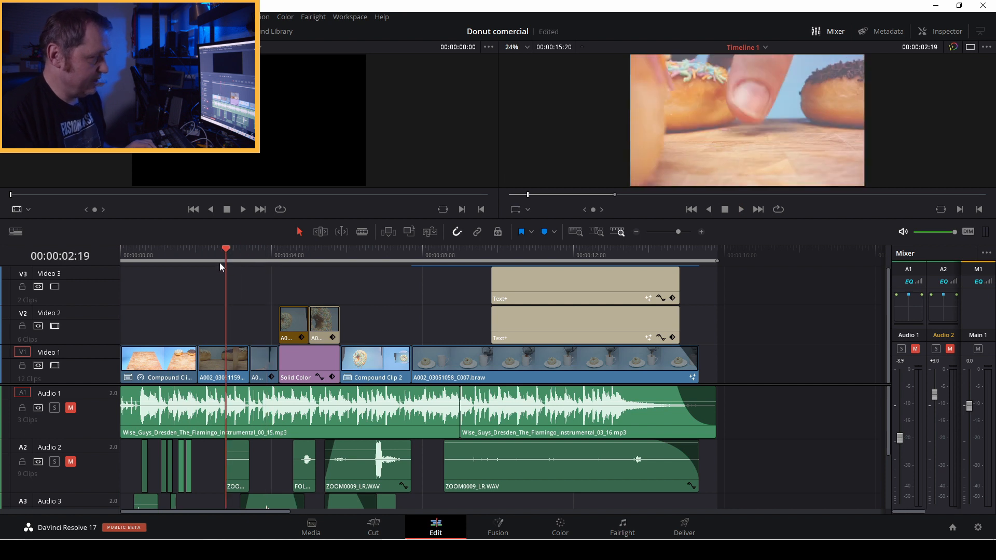
- Select the second clip on Video 1 back on the main Timeline 1
click(222, 360)
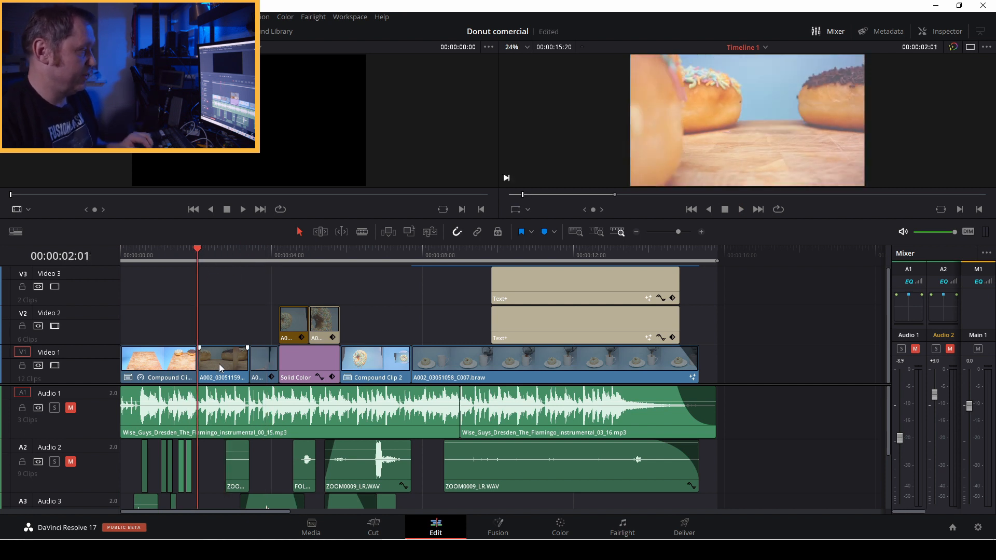
mouse_move(222, 260)
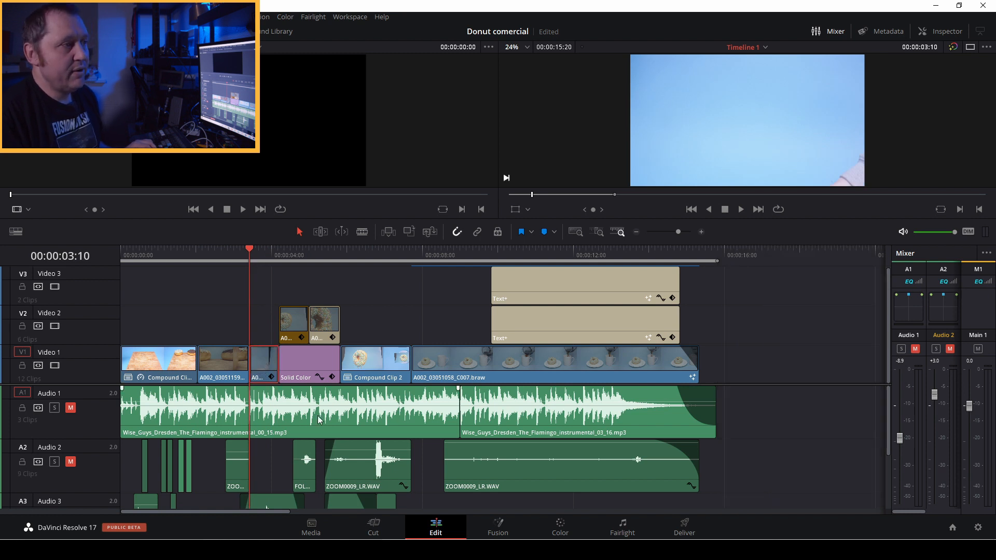
- Show the sky clip's Inspector settings: 1.100 zoom, -44 Y position and 85.69% speed
click(946, 31)
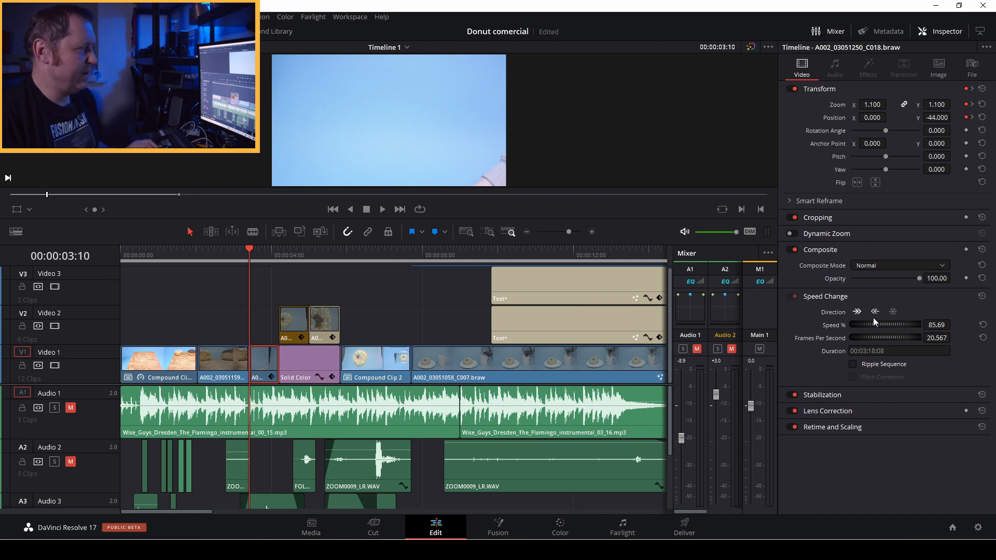
mouse_move(872, 414)
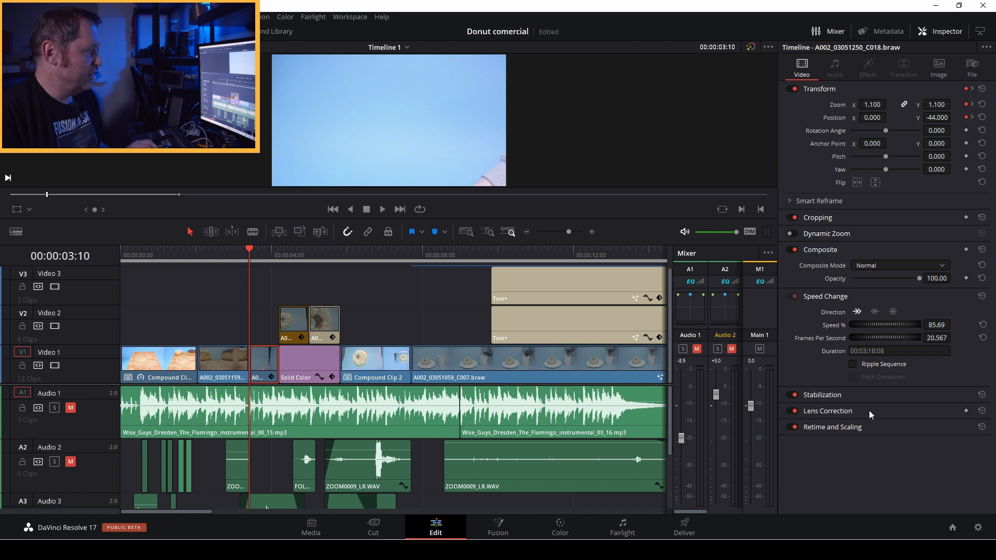
click(260, 250)
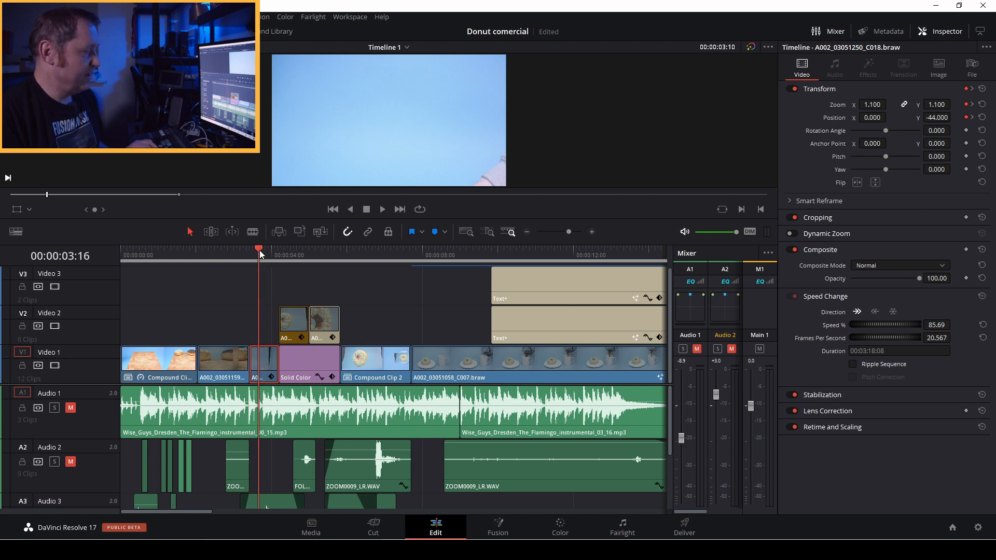
click(382, 210)
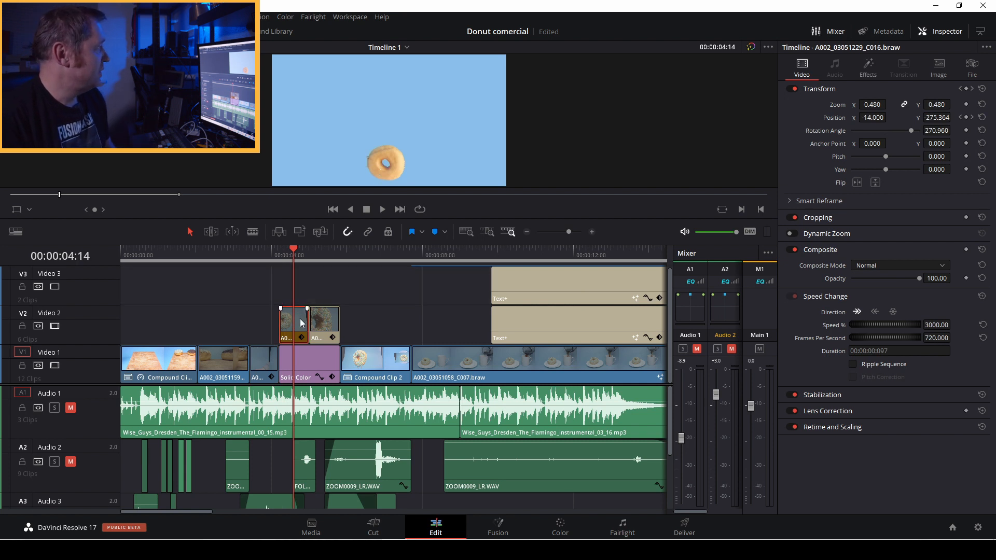
- Load the raw A002_03051229_C016 donut shot from the Media Pool and scrub to reveal the stick
click(64, 31)
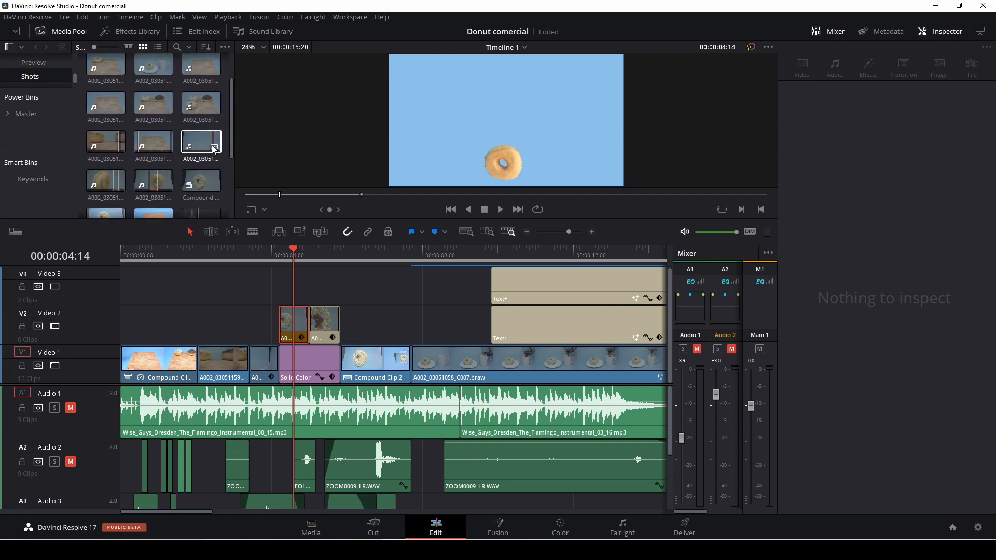
scroll(down, 3)
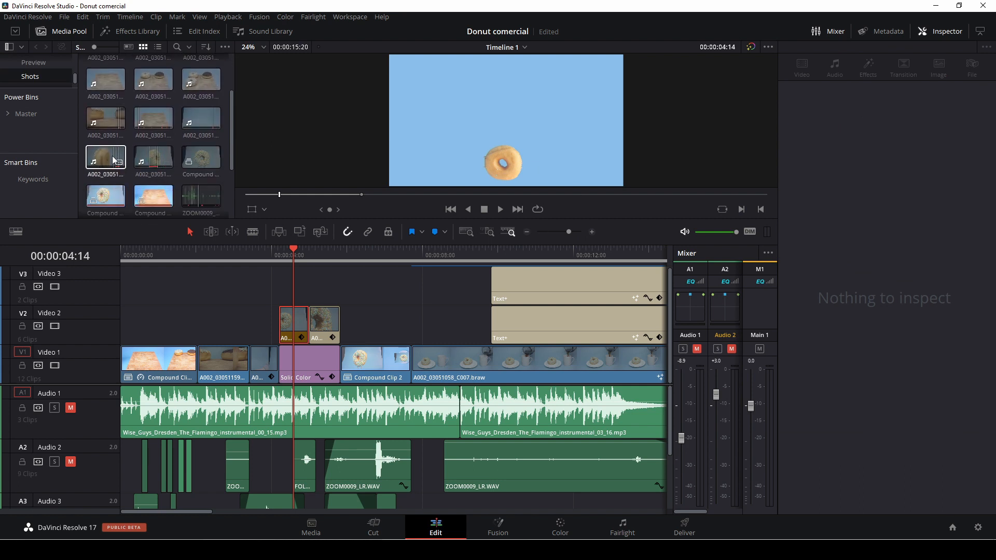
click(201, 158)
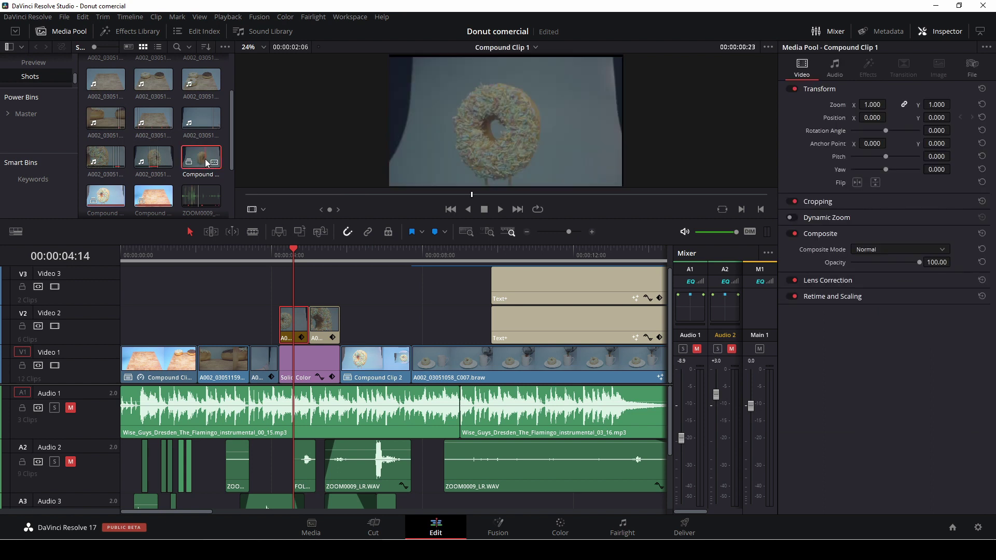
click(153, 156)
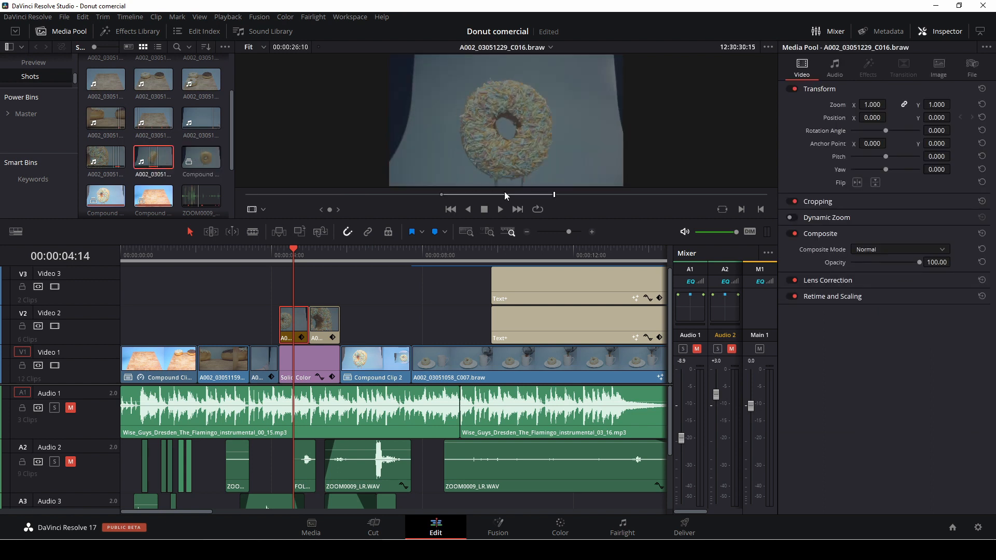
drag(553, 194, 449, 194)
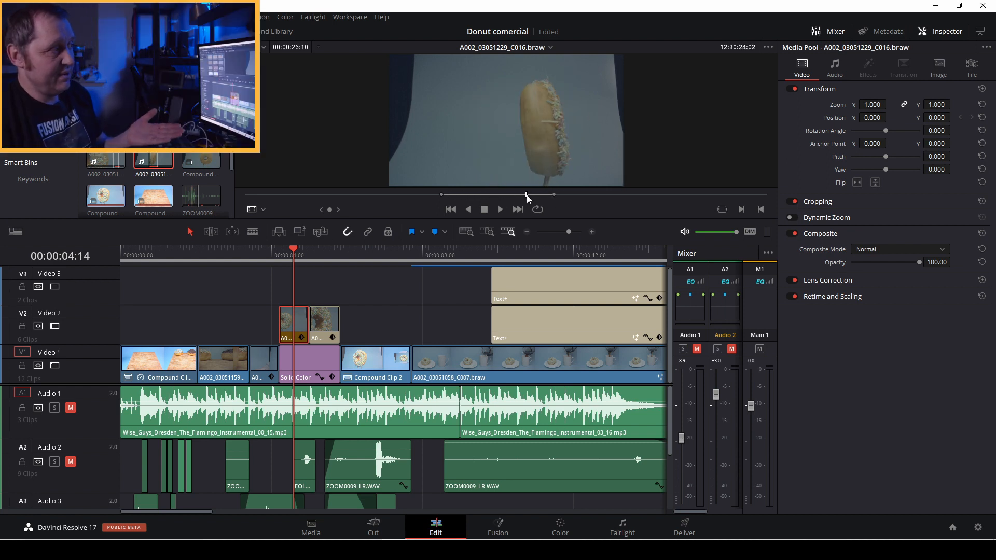
drag(526, 194, 556, 194)
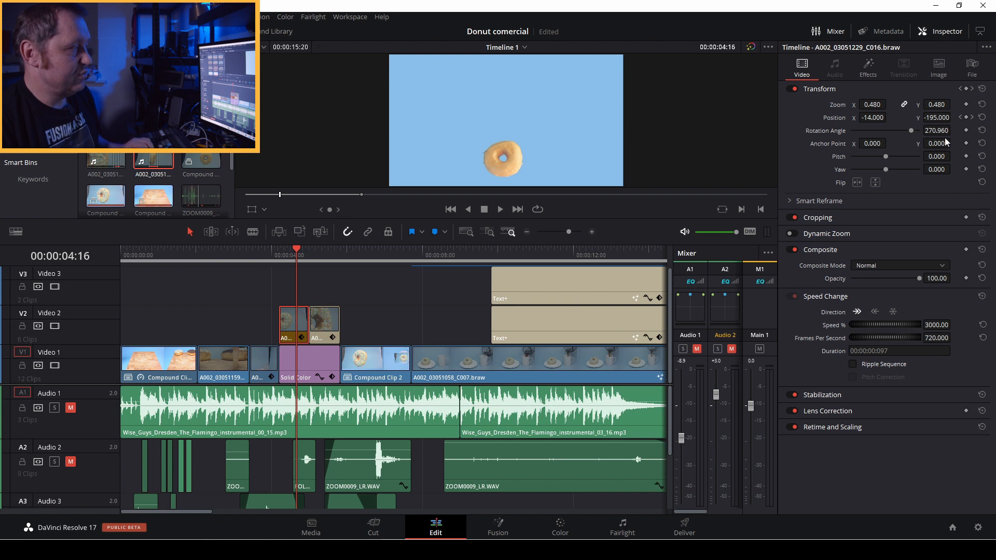
mouse_move(578, 173)
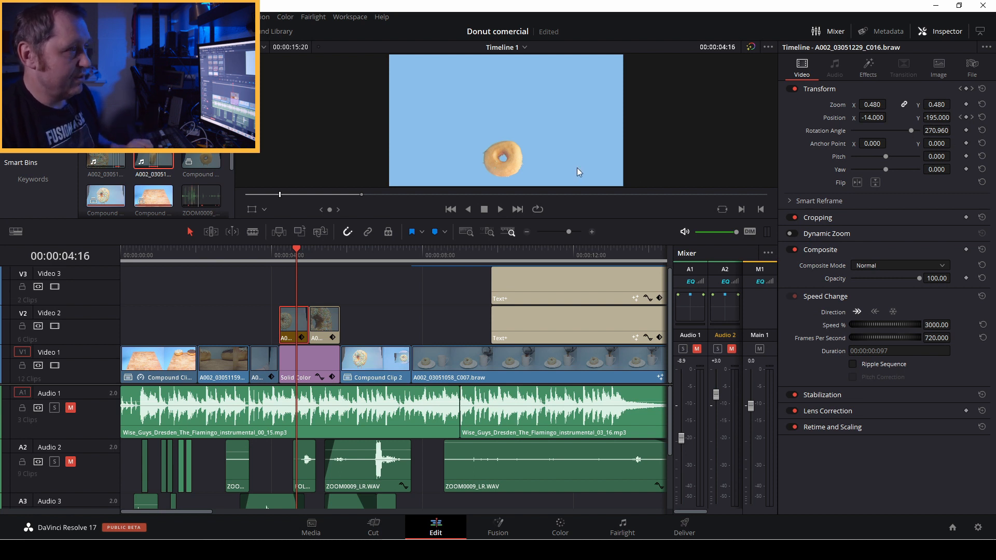
mouse_move(857, 164)
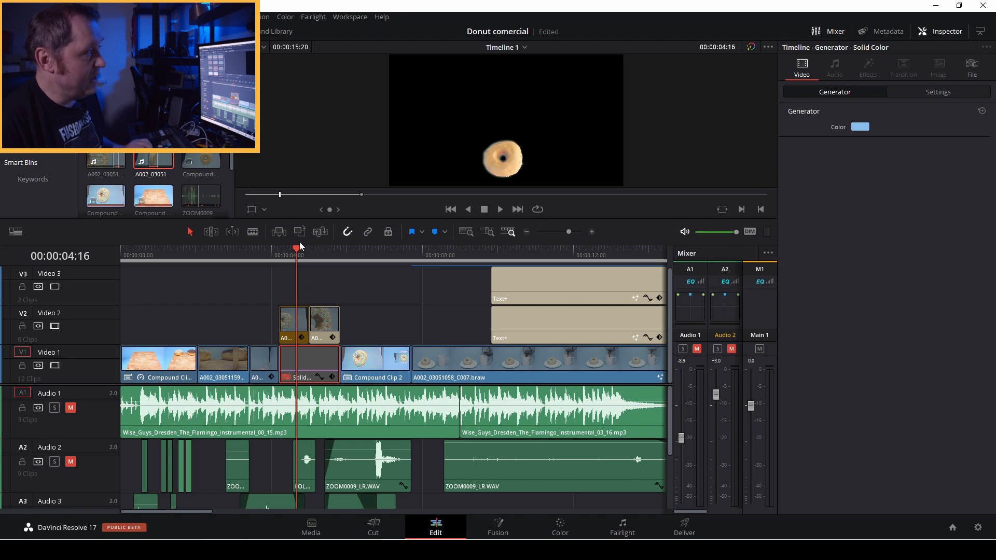
mouse_move(322, 263)
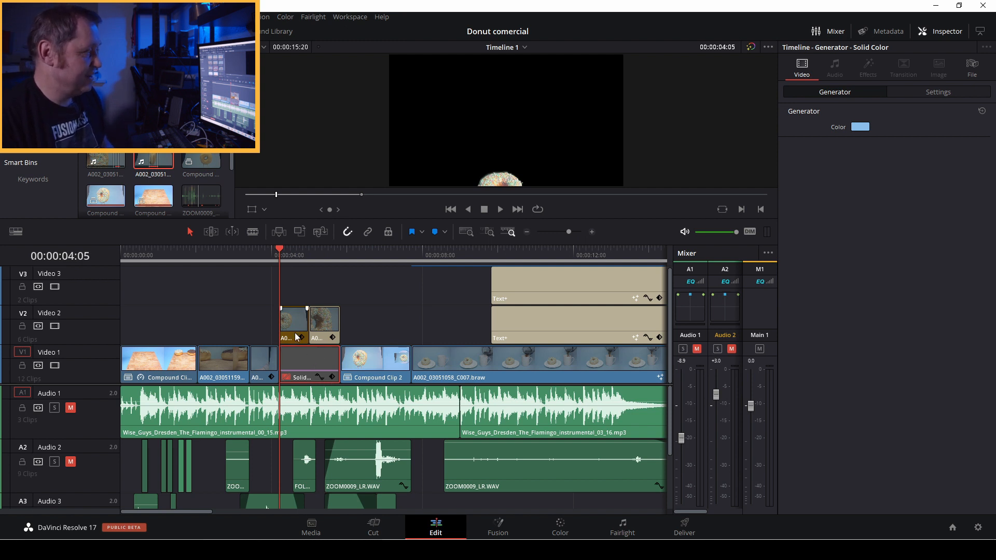
- Select the donut clip on Video 2, now shown over black without the Solid Color background
click(293, 321)
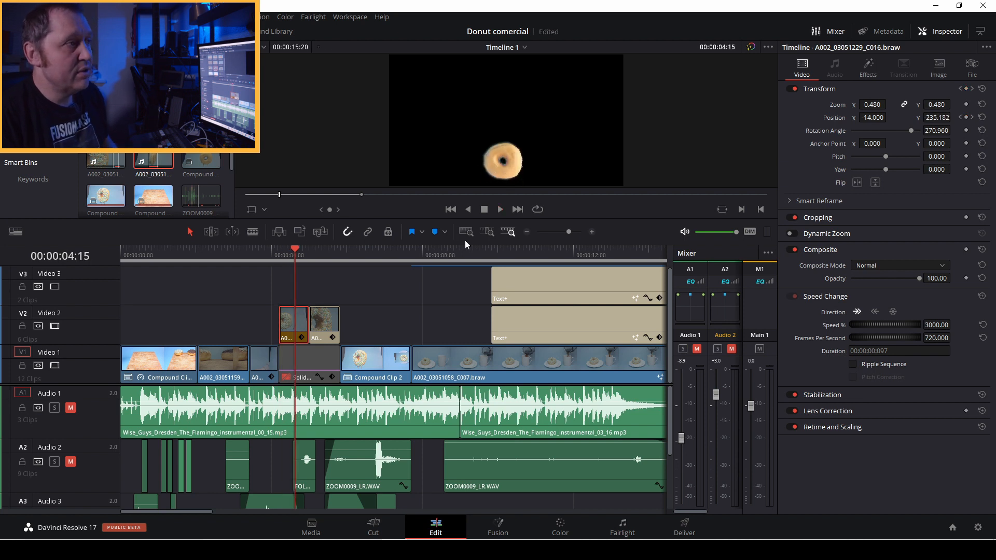
mouse_move(888, 76)
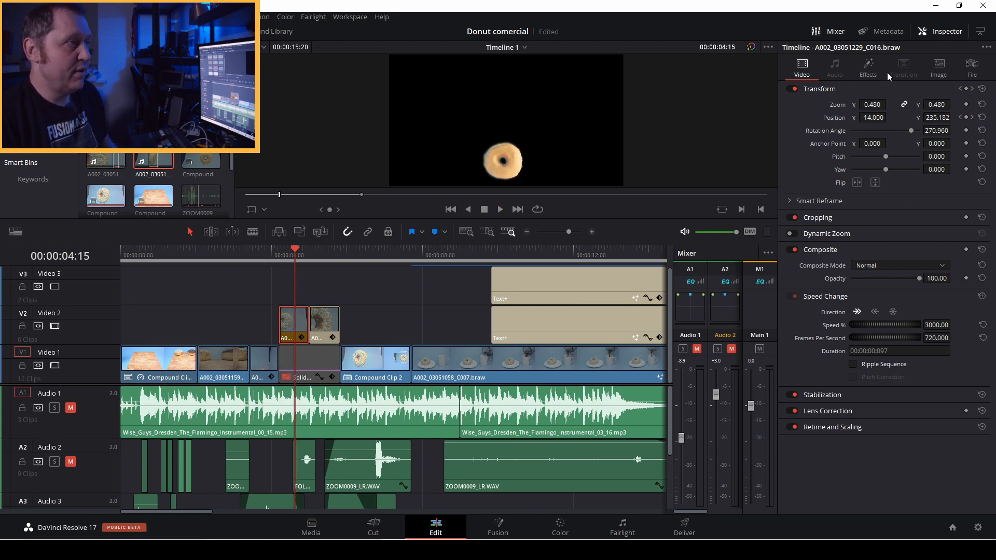
- Show the donut clip's 3D Keyer with its Matte Finesse and inverted-ellipse Garbage Matte settings expanded
click(867, 67)
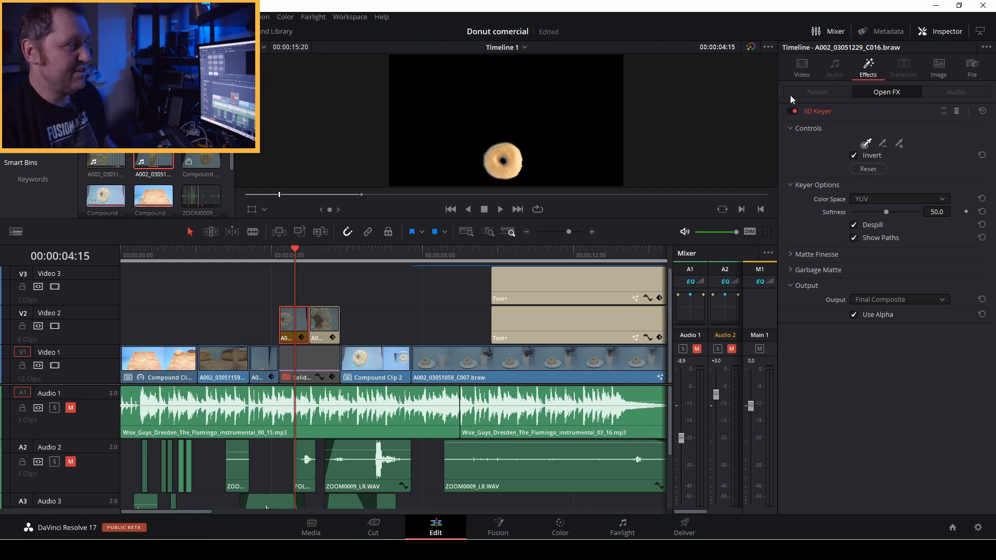
mouse_move(448, 141)
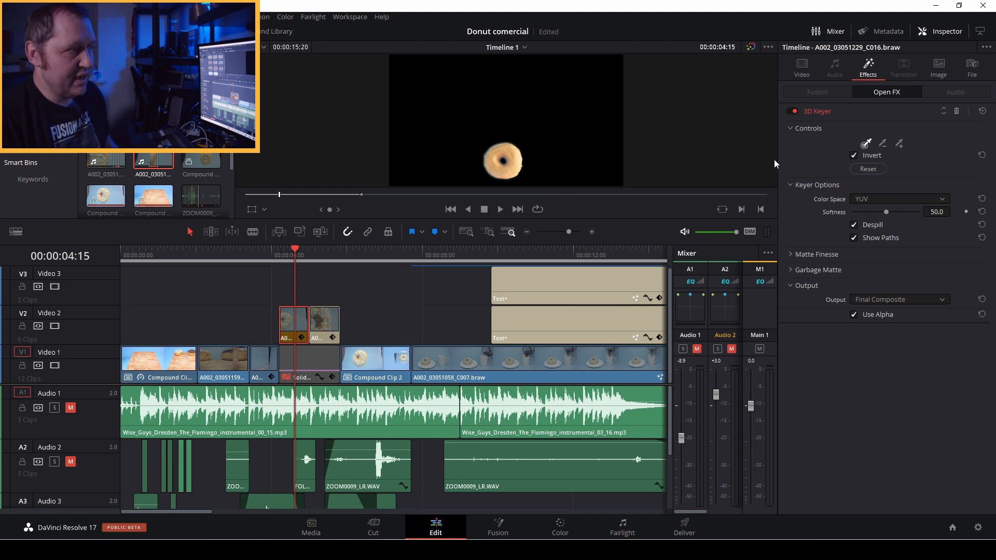
click(791, 254)
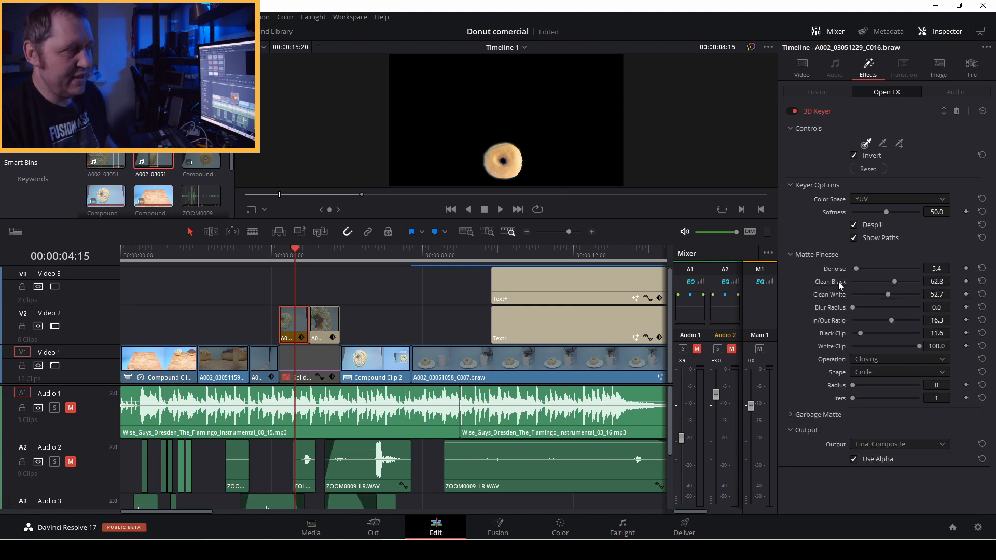
mouse_move(663, 244)
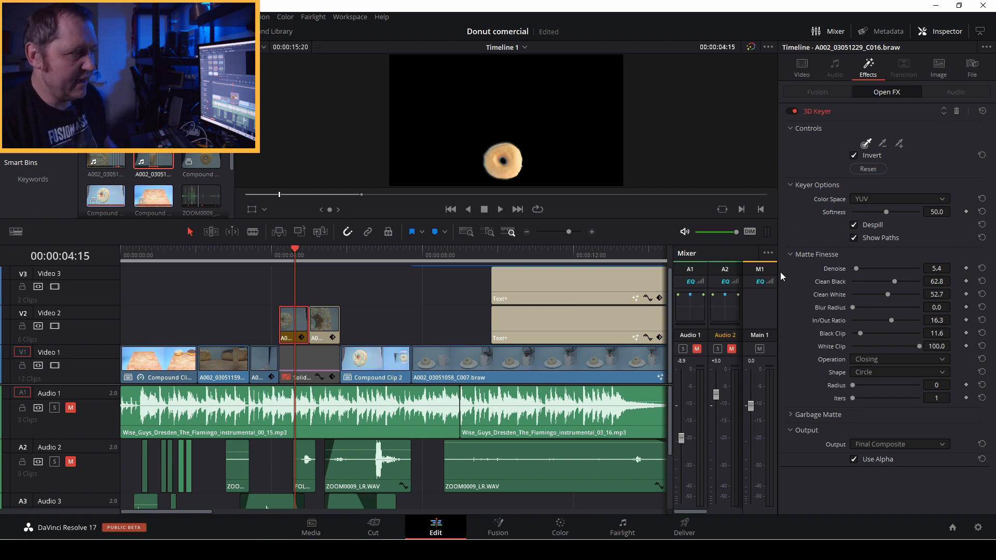
click(818, 415)
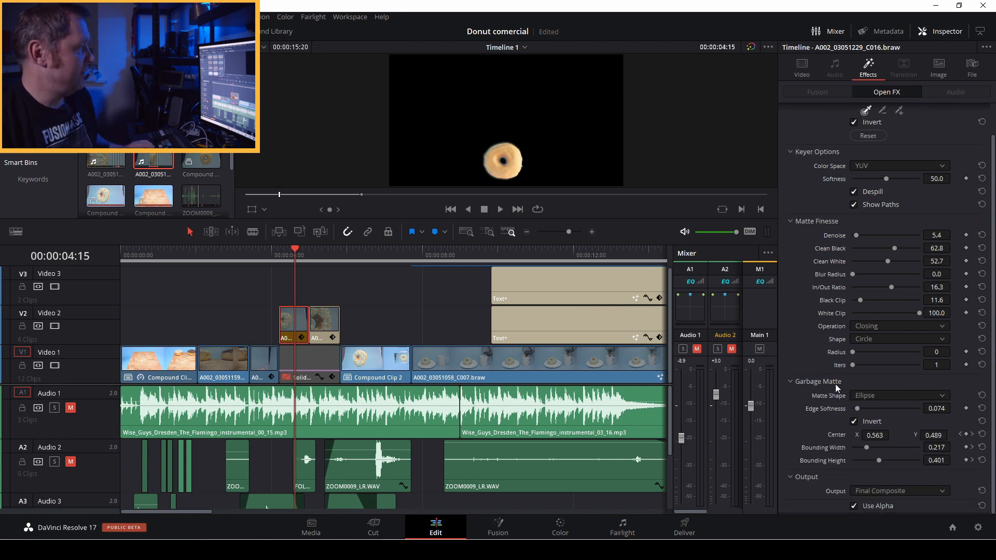
click(265, 209)
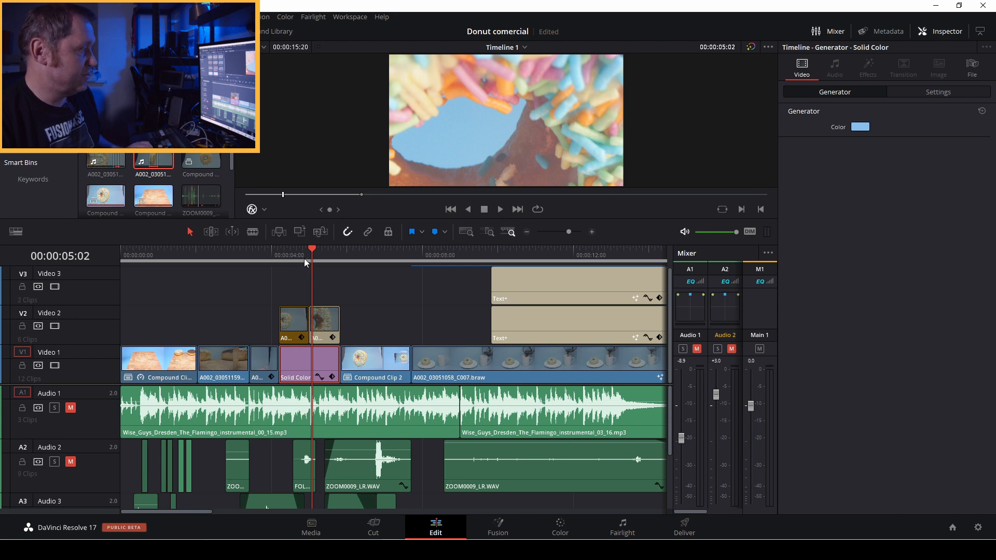
- Show the sprinkle close-up clip's settings: 2.310 zoom, -90.6 rotation and 300% speed
click(324, 323)
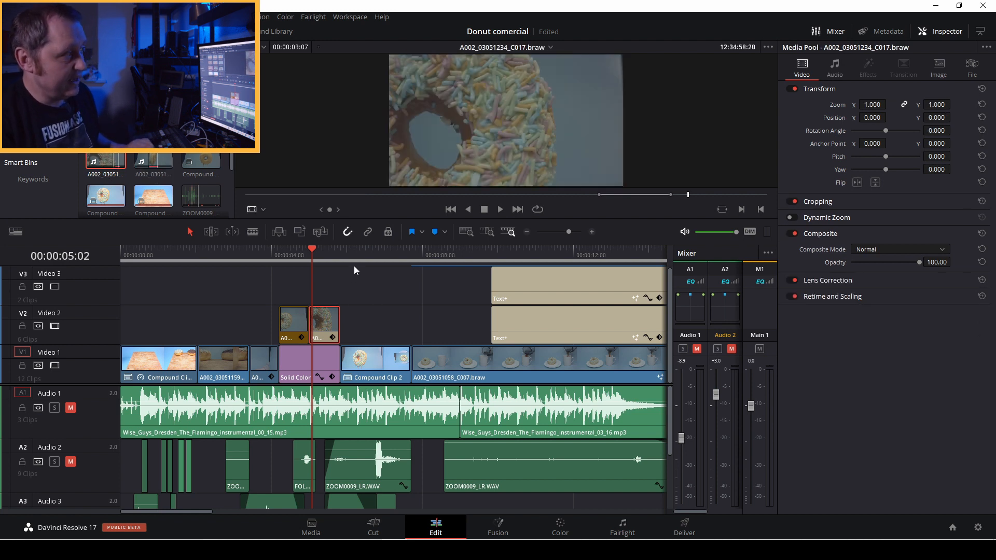
click(500, 209)
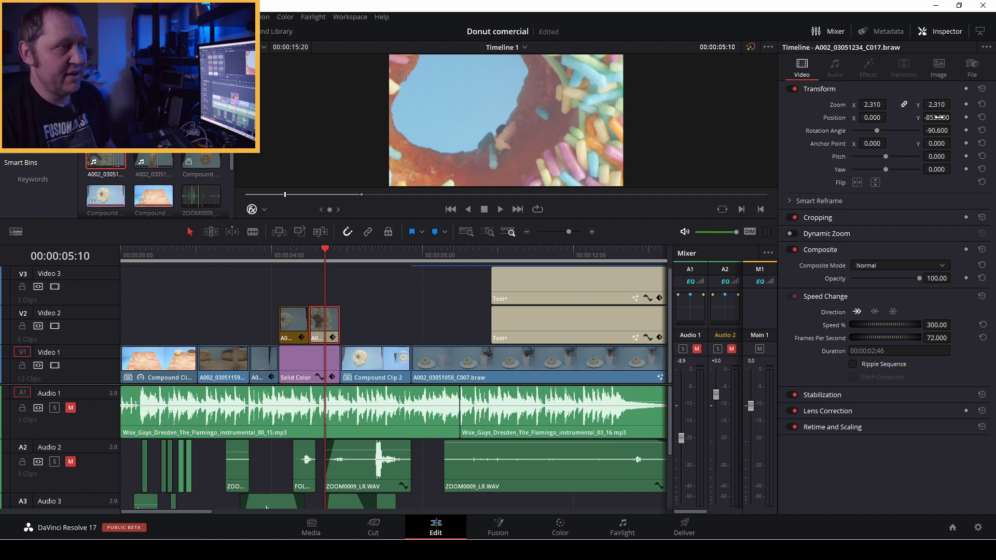
mouse_move(754, 166)
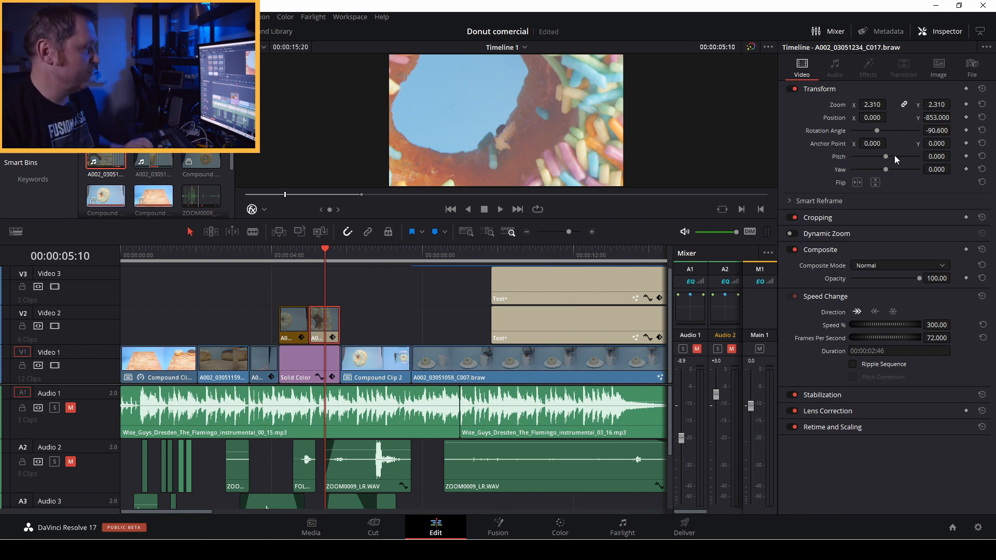
mouse_move(317, 274)
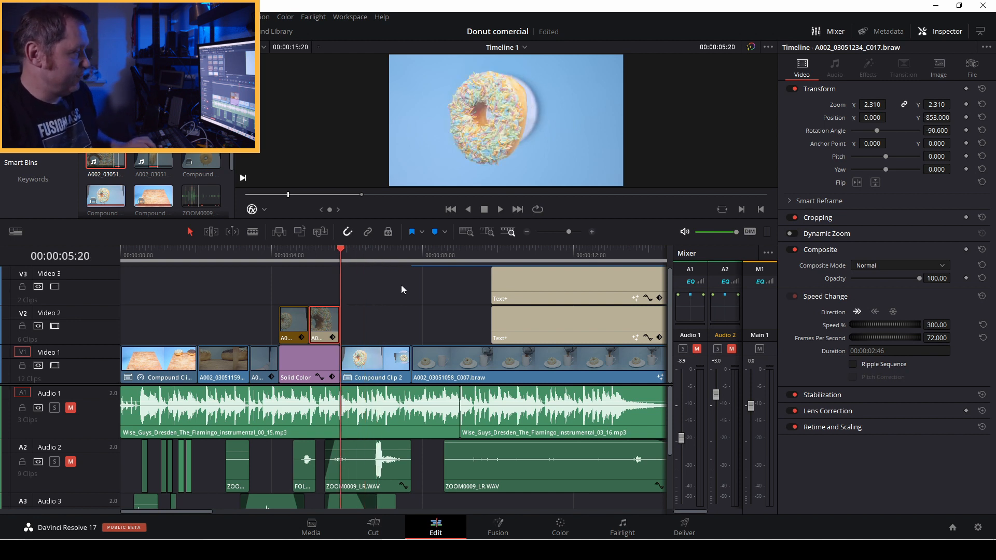
mouse_move(361, 293)
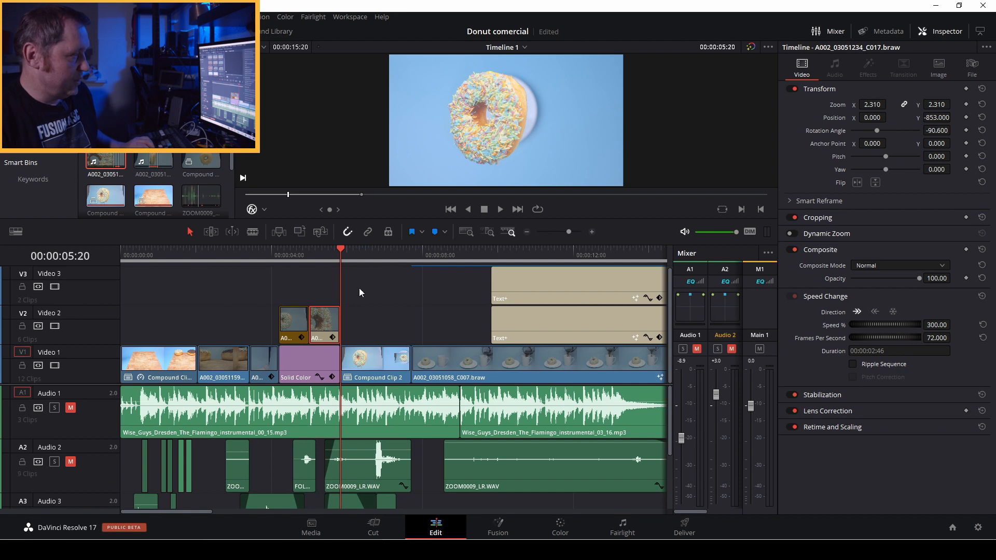
- Open Compound Clip 2 in the timeline to reveal its stacked donut and background clips
right_click(376, 361)
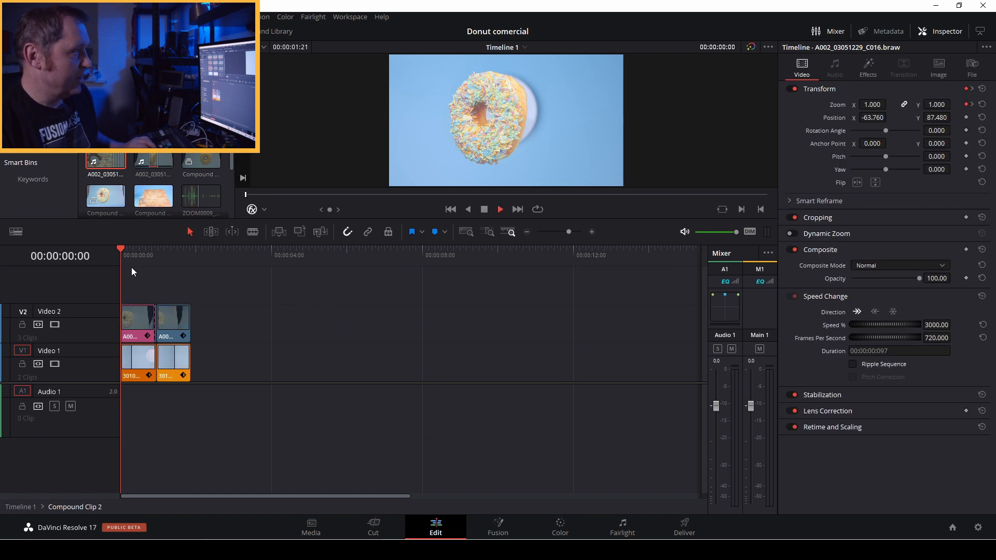
click(176, 249)
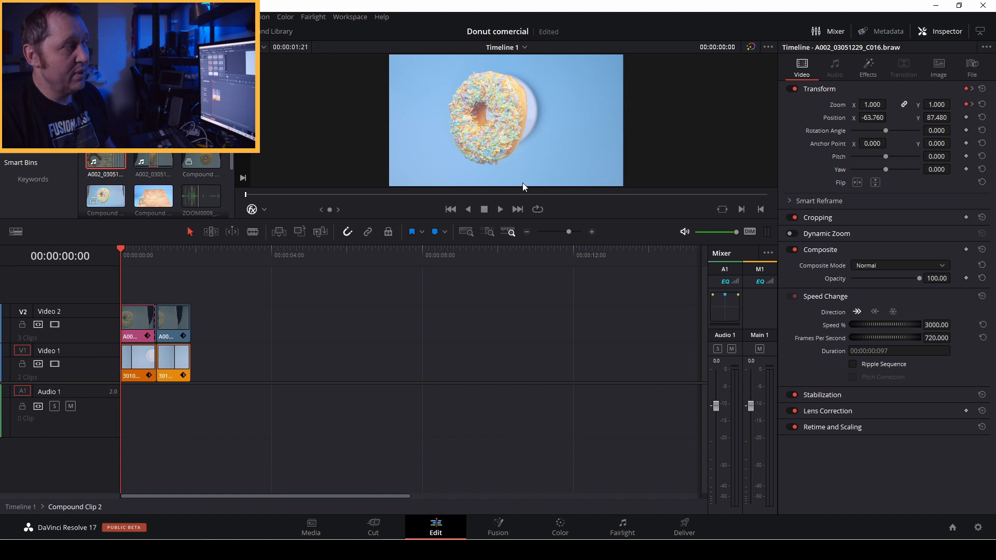
mouse_move(194, 315)
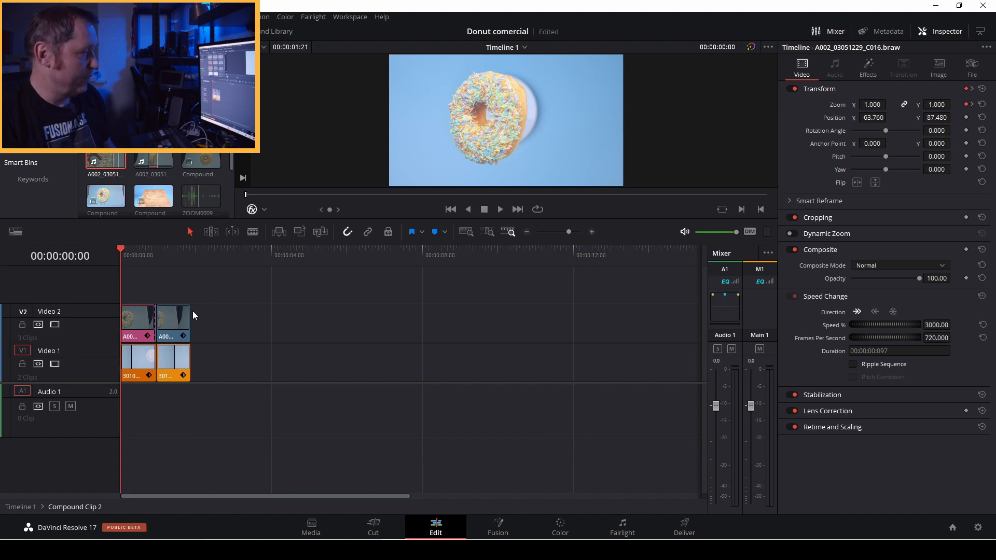
mouse_move(280, 322)
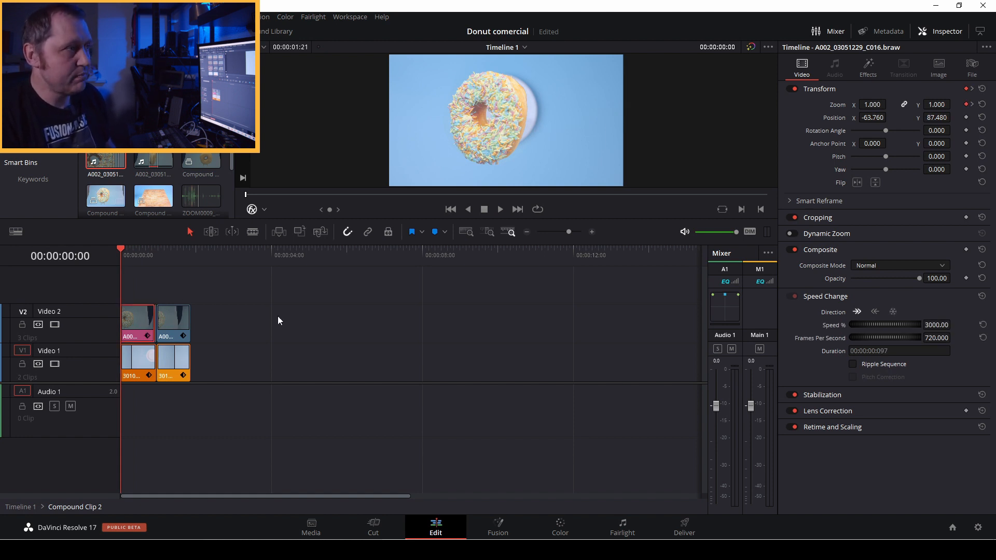
mouse_move(909, 134)
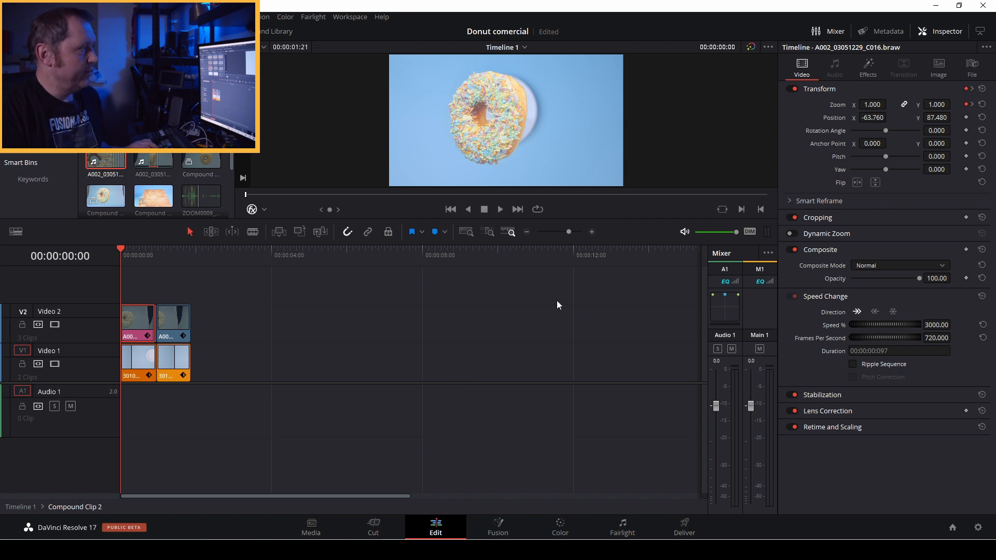
mouse_move(539, 138)
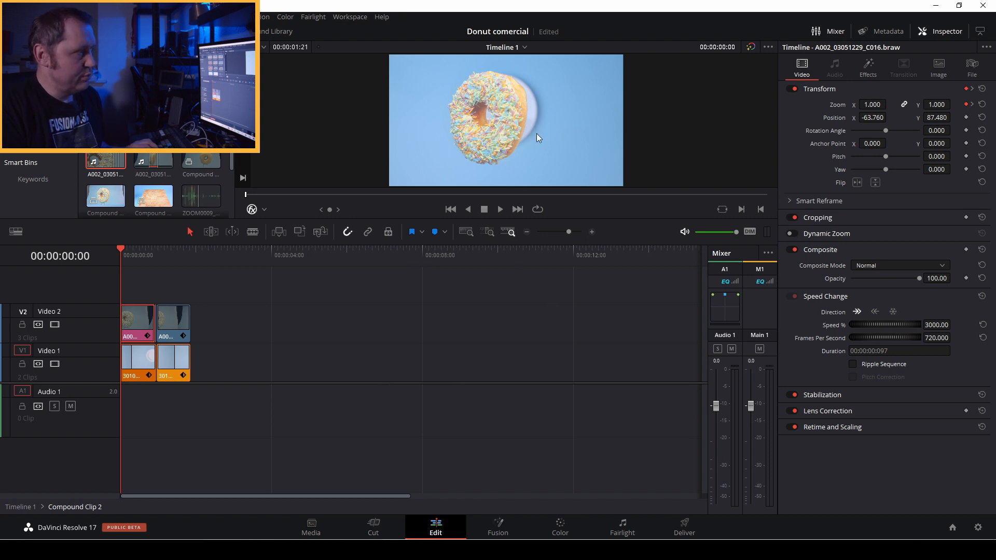
mouse_move(555, 185)
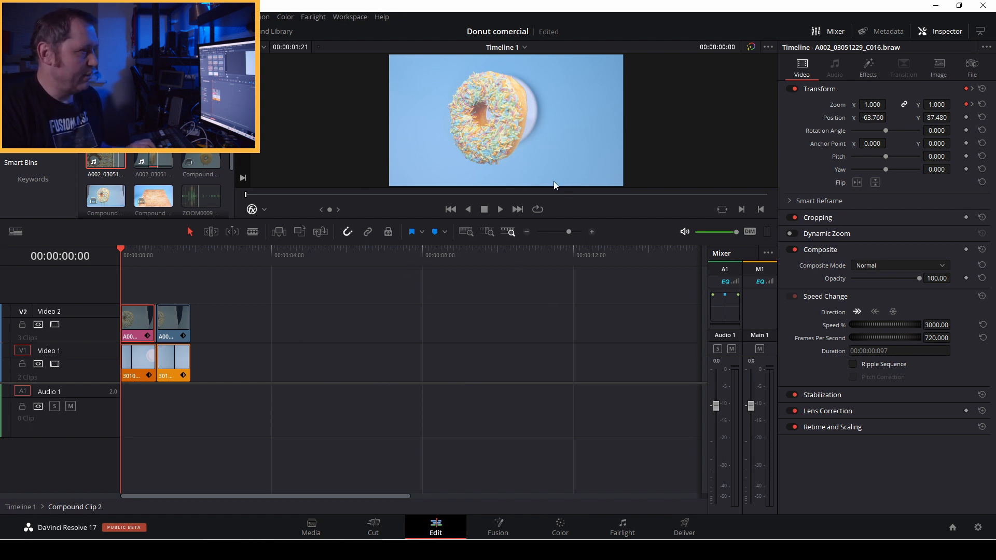
mouse_move(665, 115)
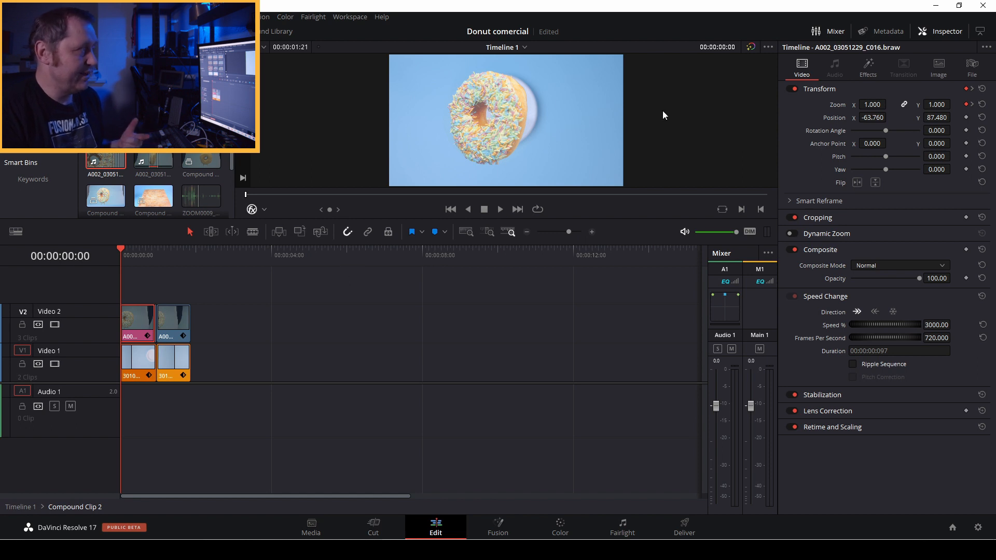
mouse_move(853, 91)
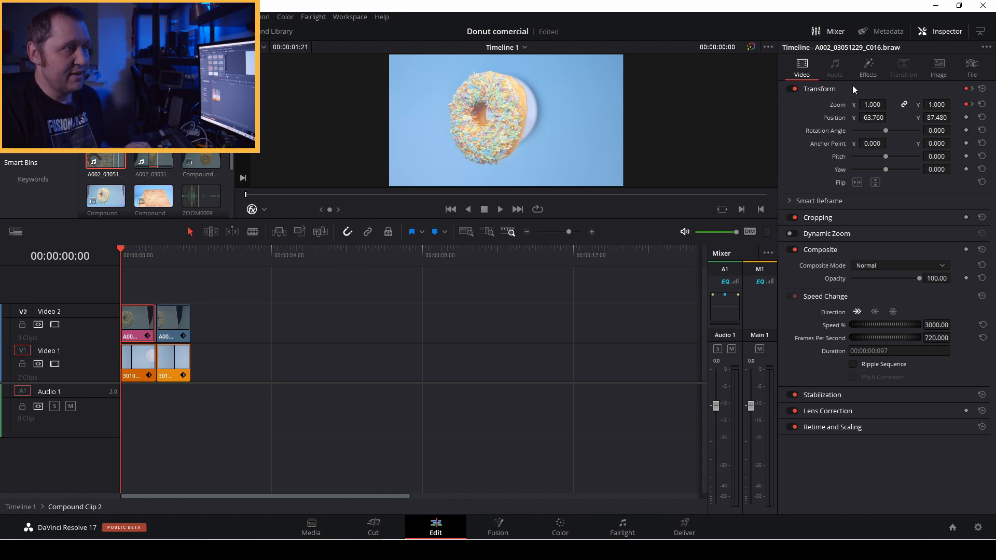
- Show the second donut clip's 3D Keyer and hexagon-aperture Lens Blur sized 3.18
click(867, 67)
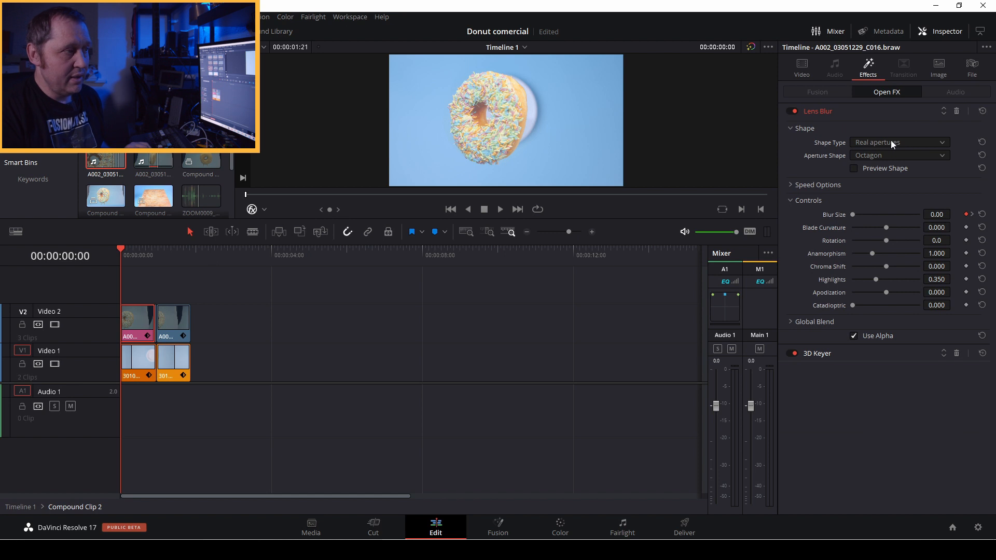
mouse_move(834, 332)
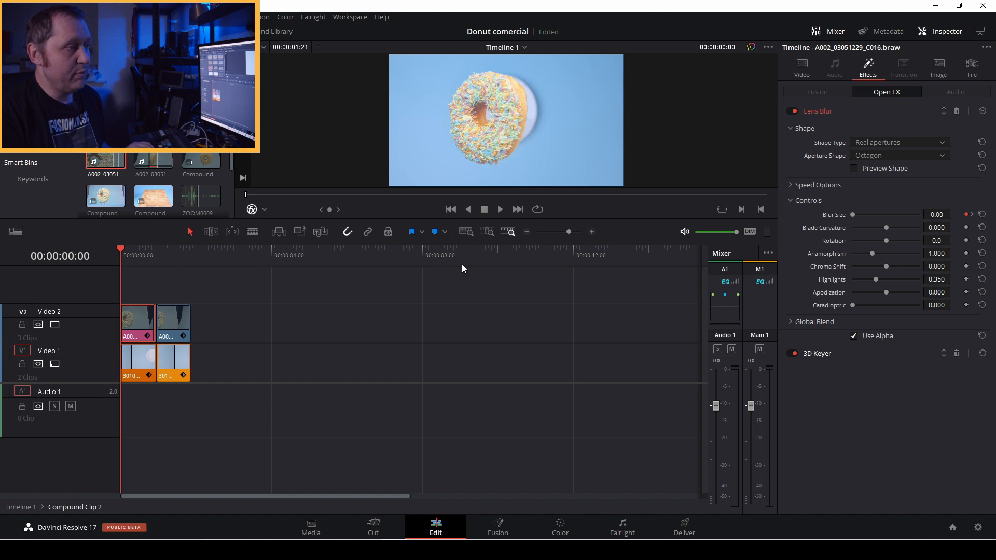
mouse_move(468, 306)
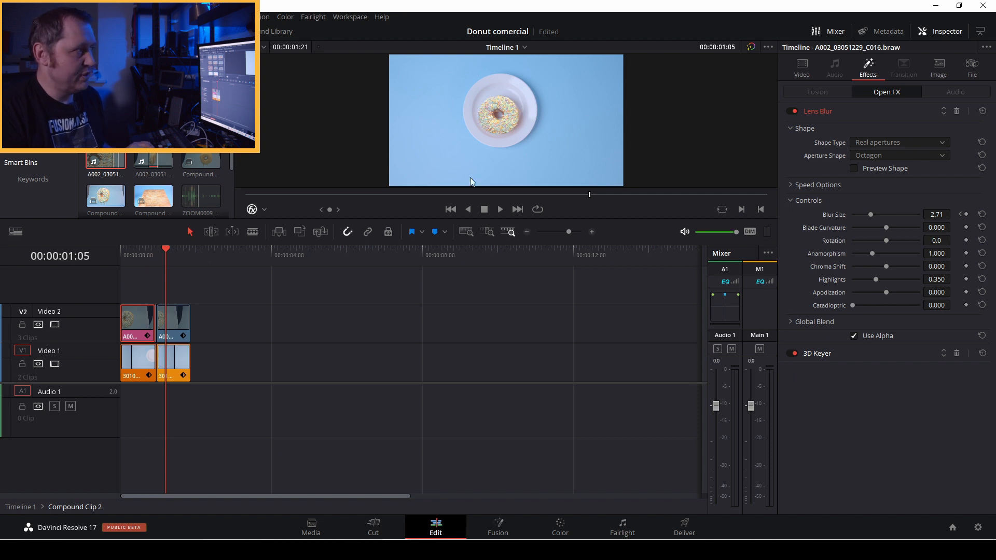
mouse_move(519, 141)
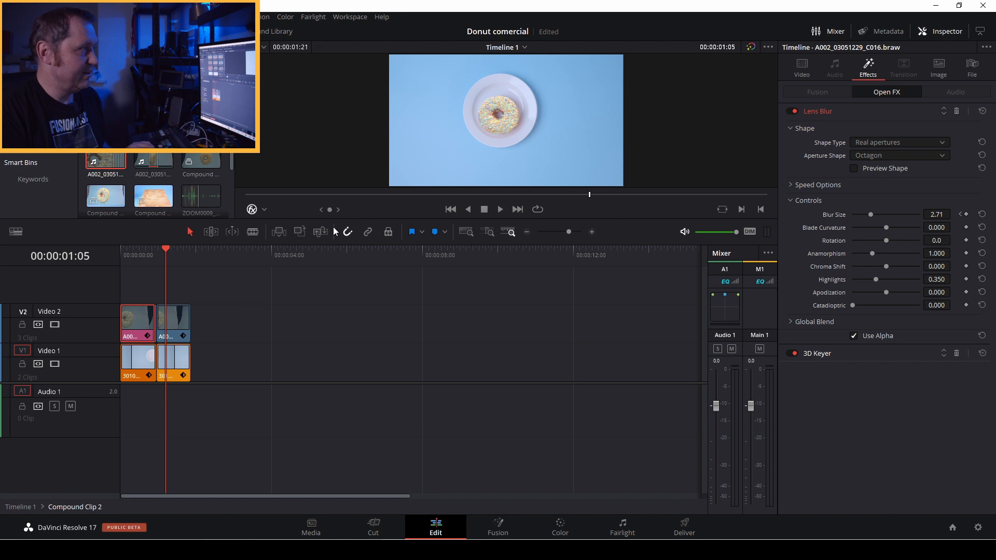
click(500, 209)
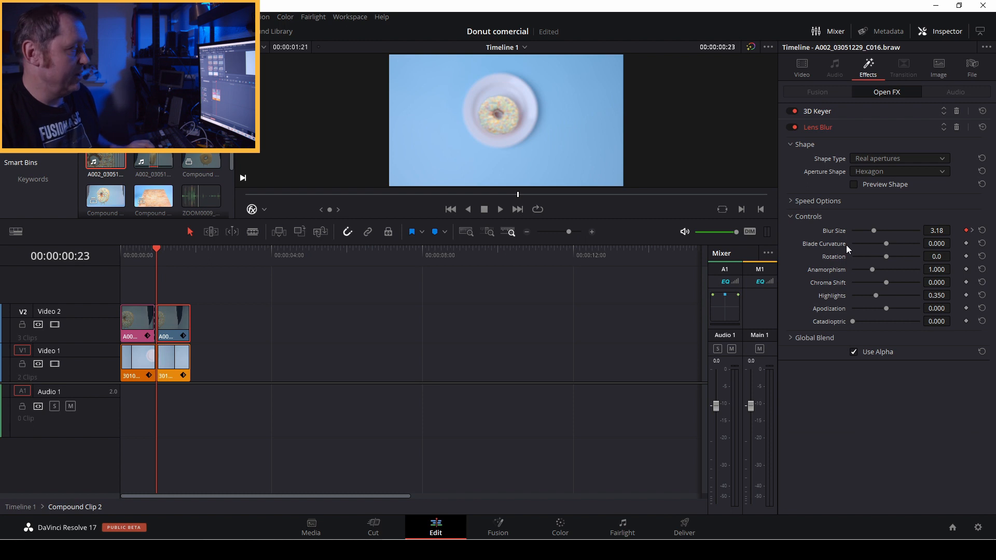
mouse_move(655, 336)
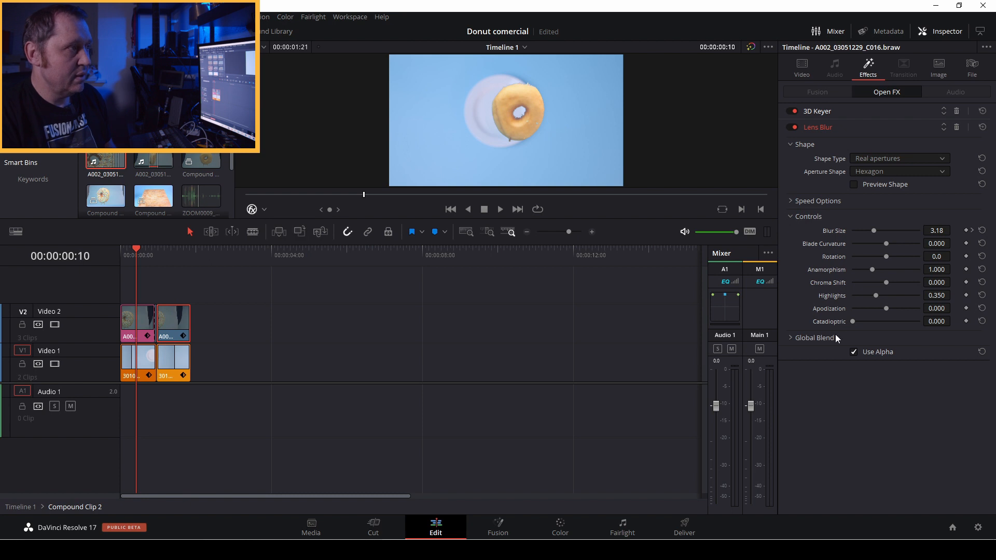
- View the second clip's 3D Keyer settings, then leave Compound Clip 2 for Timeline 1
click(818, 111)
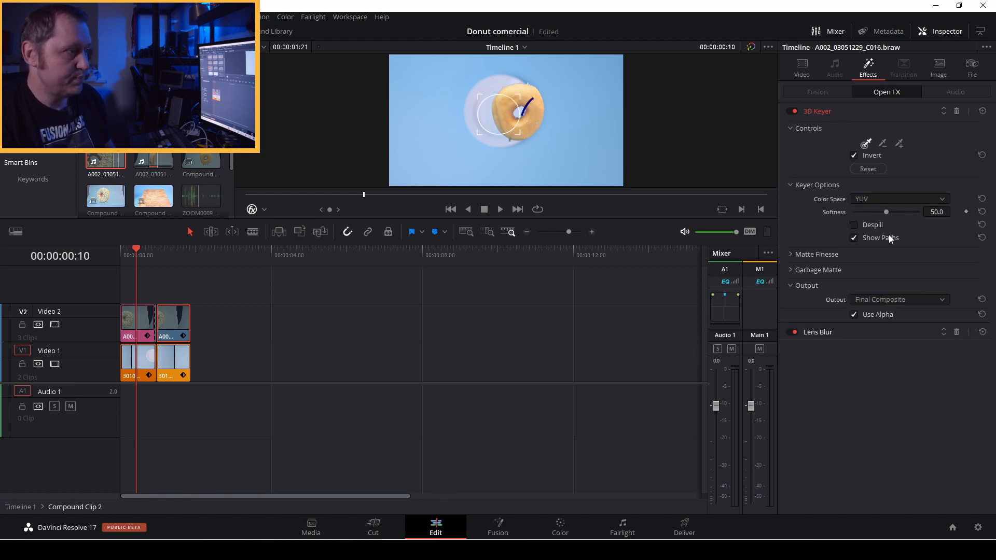
click(790, 269)
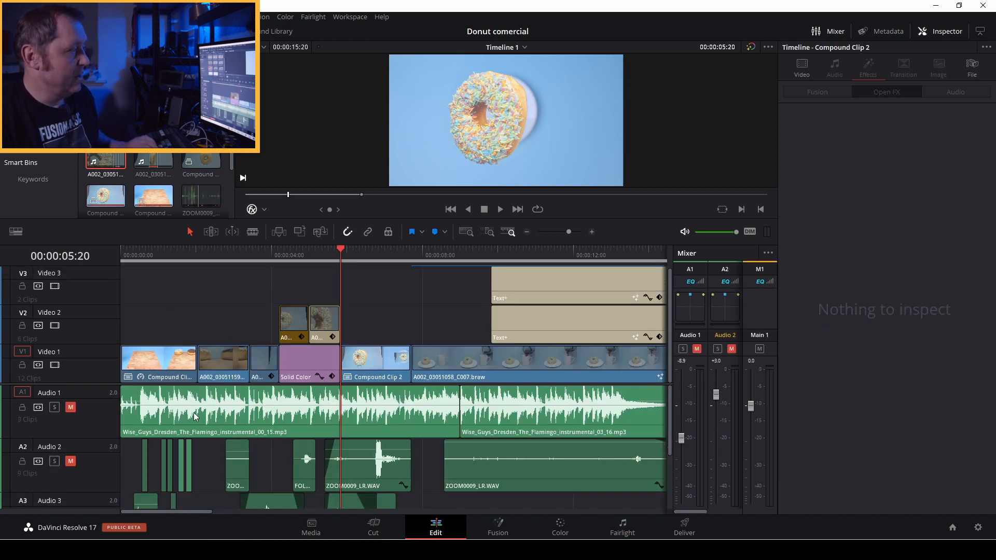
- Play the main timeline from the floating donut shot through to the title
click(500, 209)
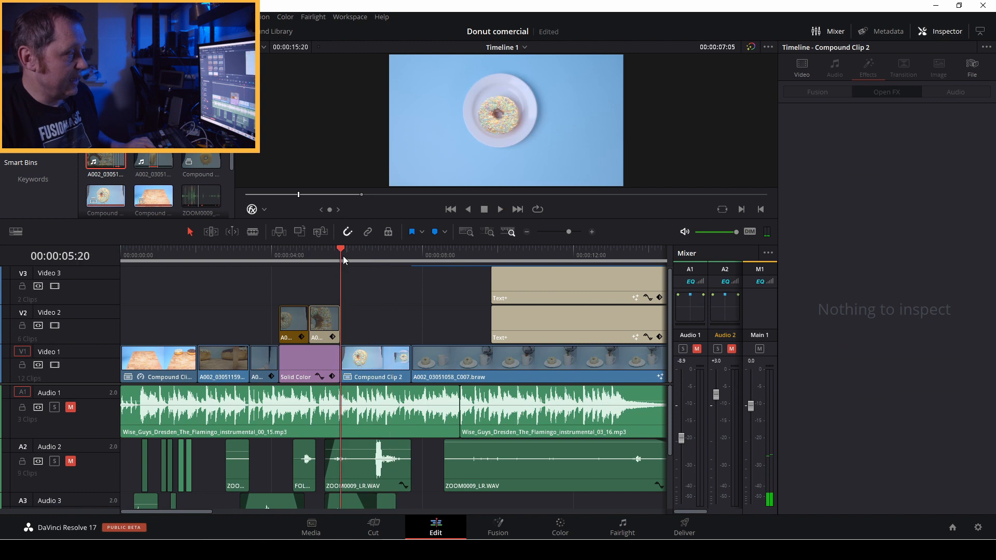
click(365, 268)
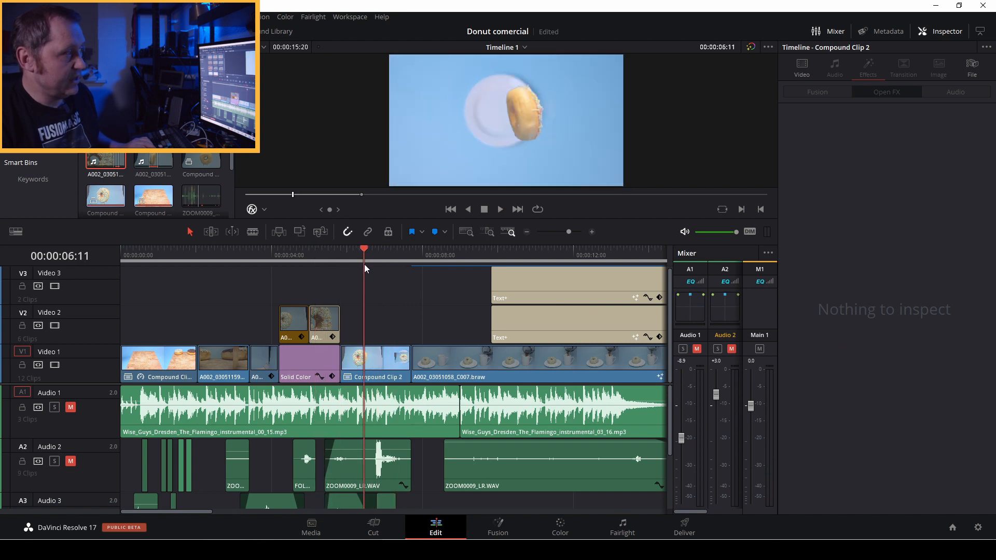
click(500, 209)
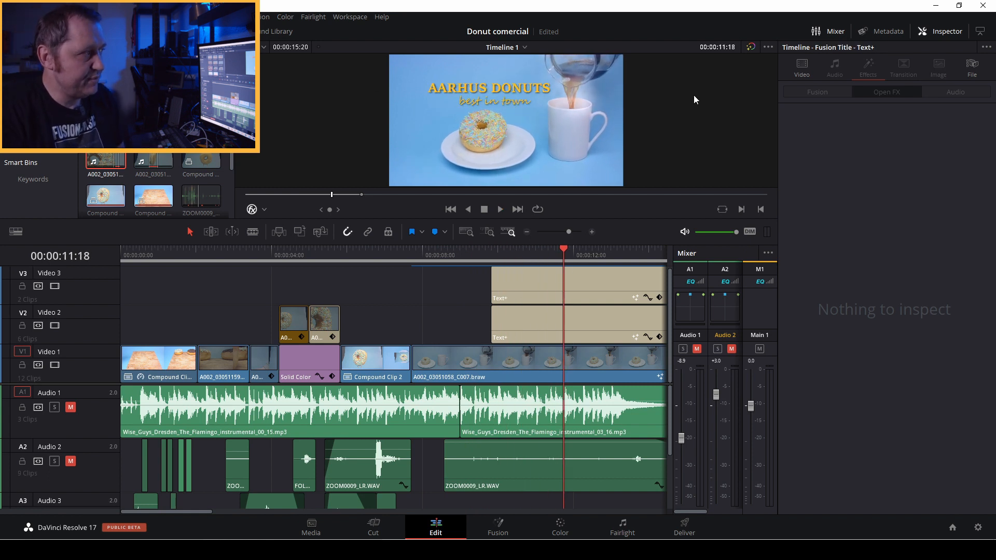
mouse_move(528, 93)
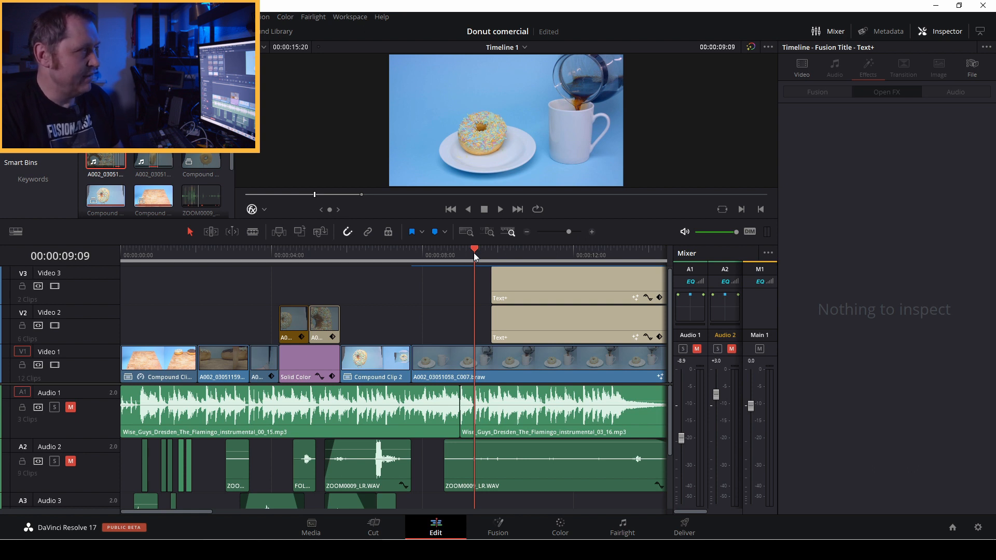
- Select the coffee-pouring A002_03051058_C007.braw clip to show its zoom 1.000 and 100% speed
click(547, 249)
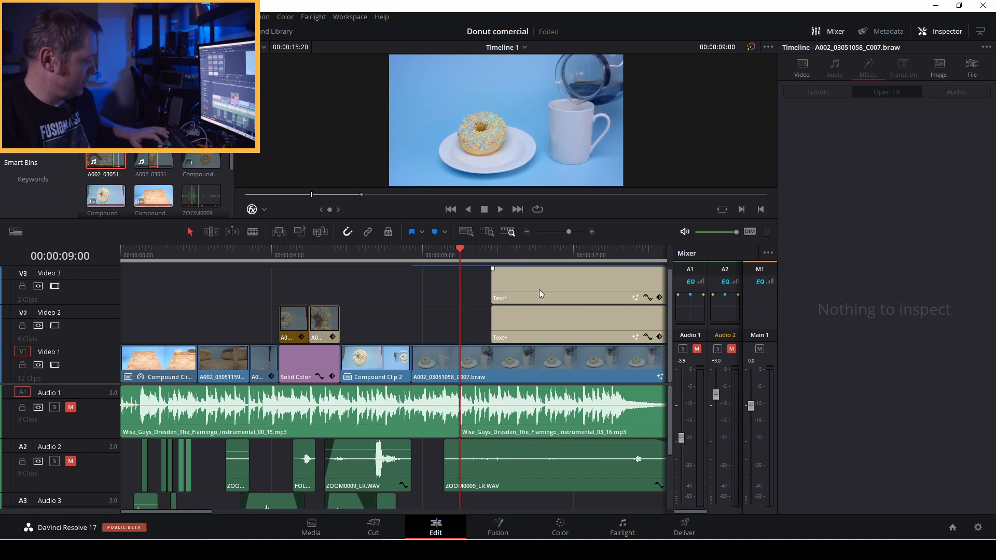
click(542, 282)
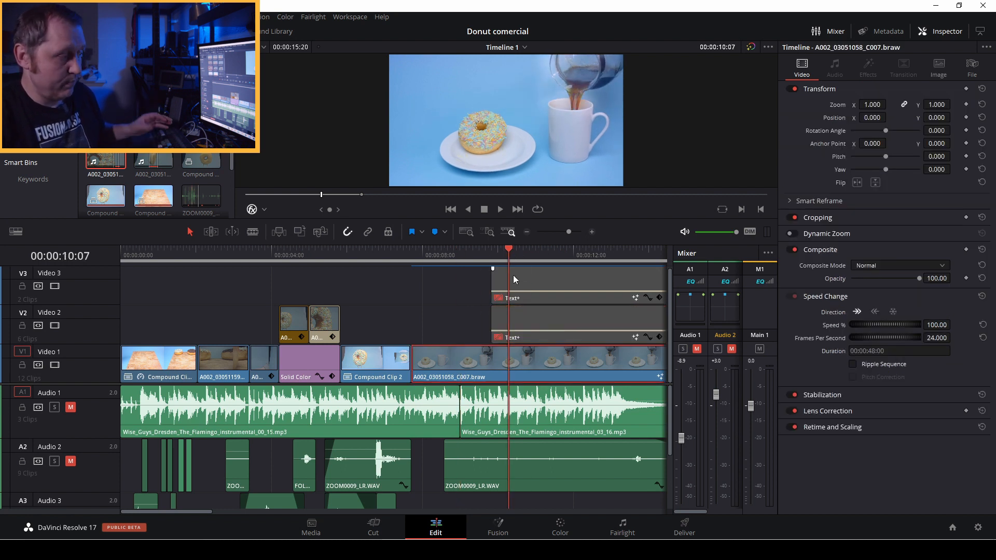
click(498, 527)
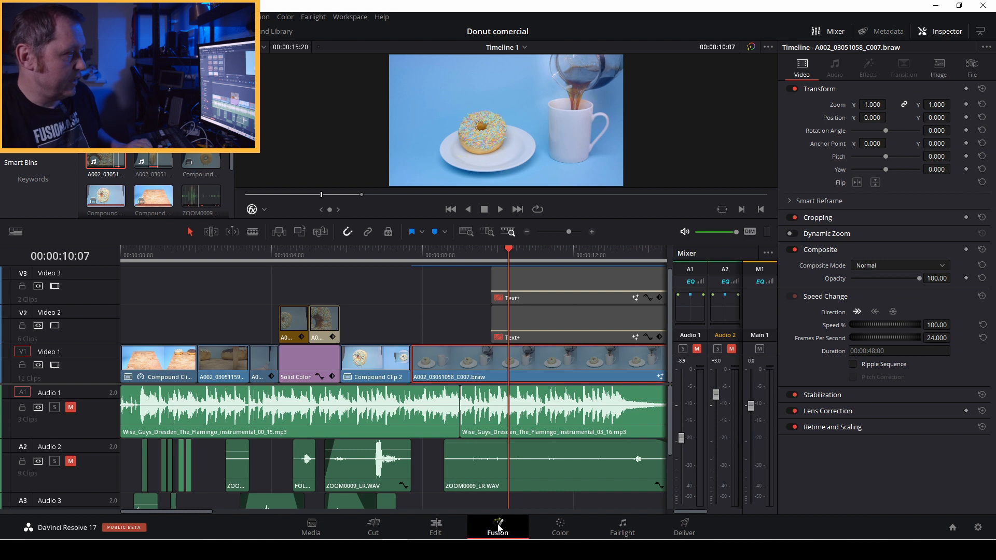
- Inspect the coffee clip's Polygon1 mask and FastNoise1 steam noise (detail 5.98, scale 3.15) in Fusion
click(497, 527)
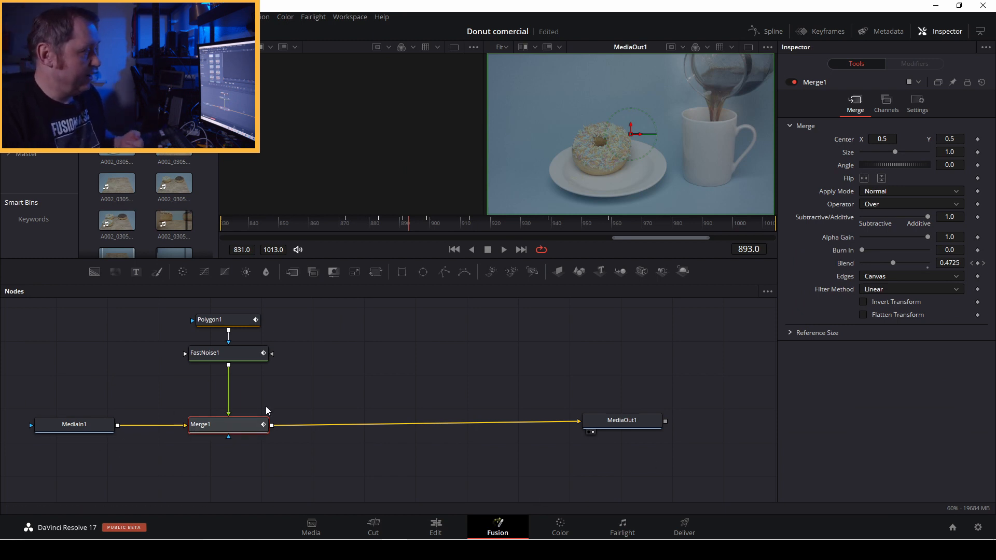
mouse_move(335, 338)
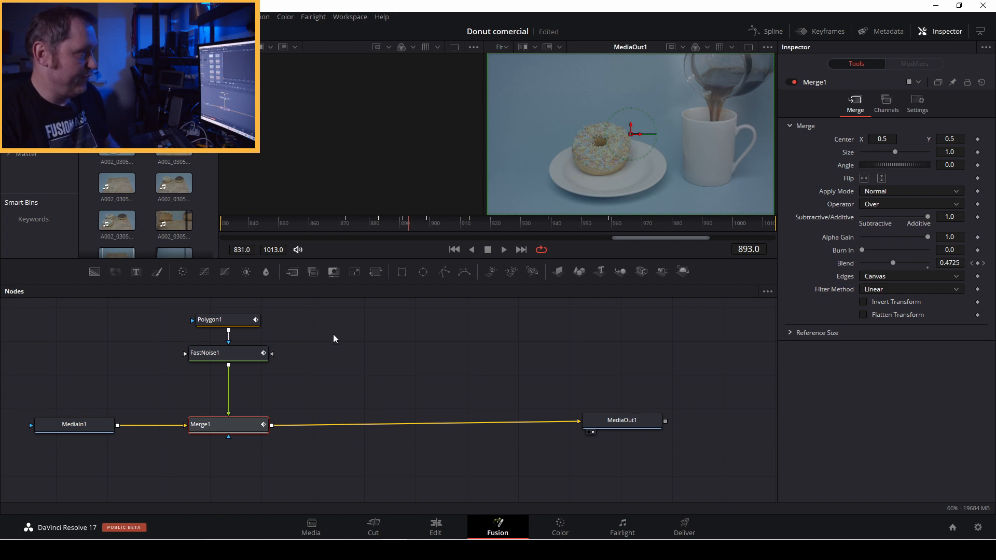
mouse_move(236, 355)
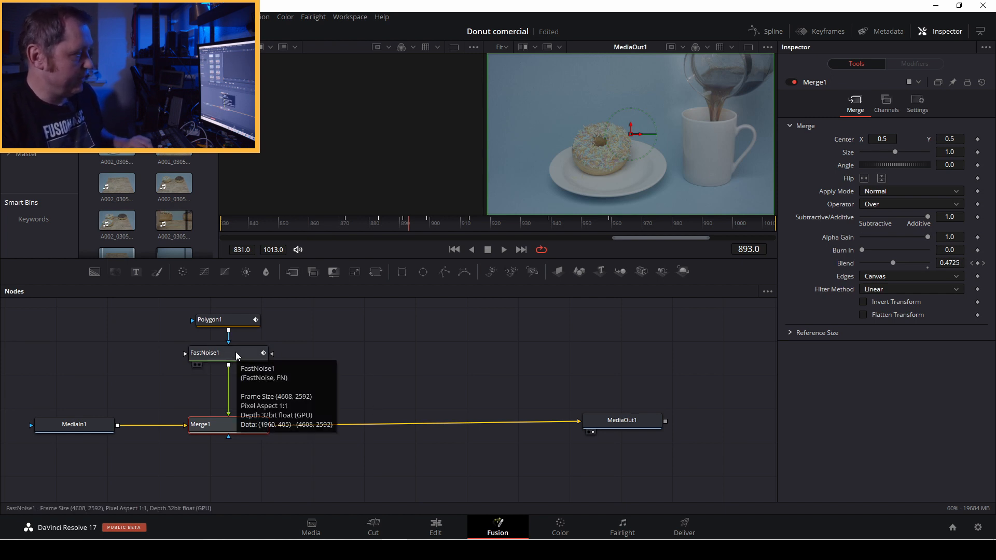
mouse_move(231, 321)
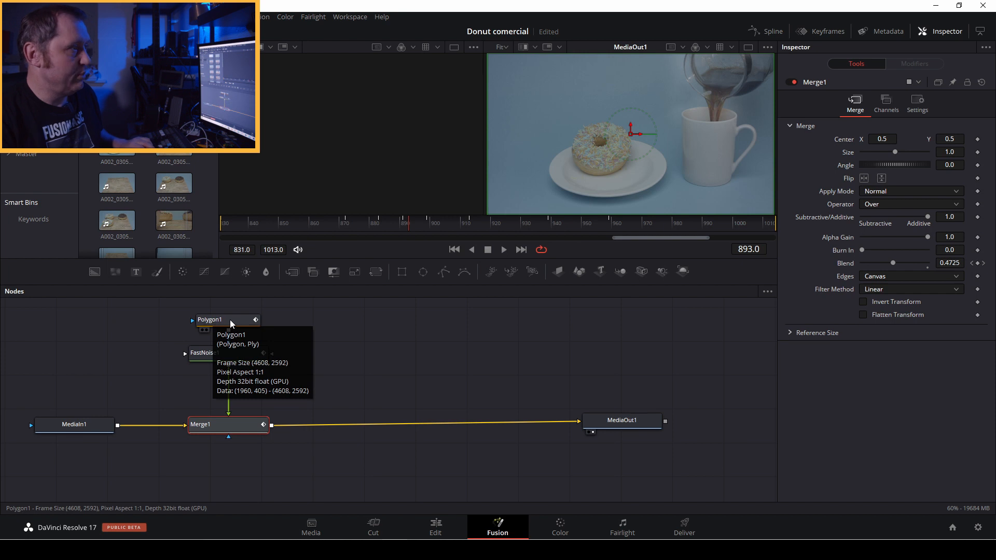
click(224, 320)
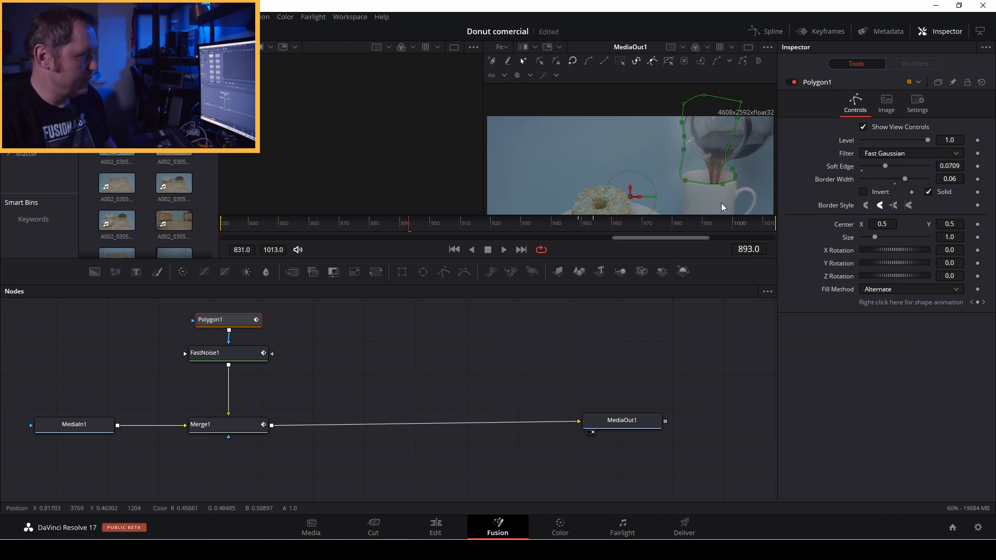
mouse_move(231, 339)
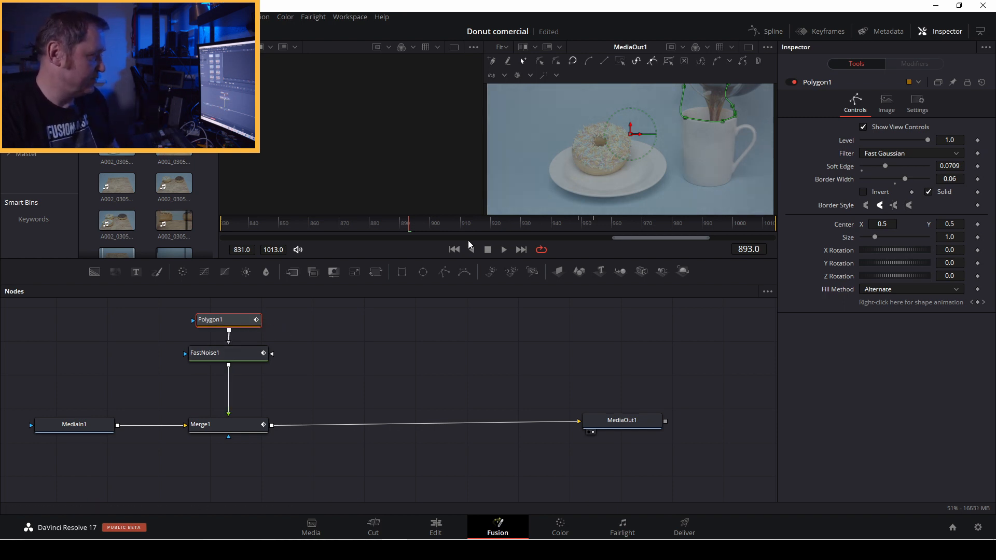
click(222, 353)
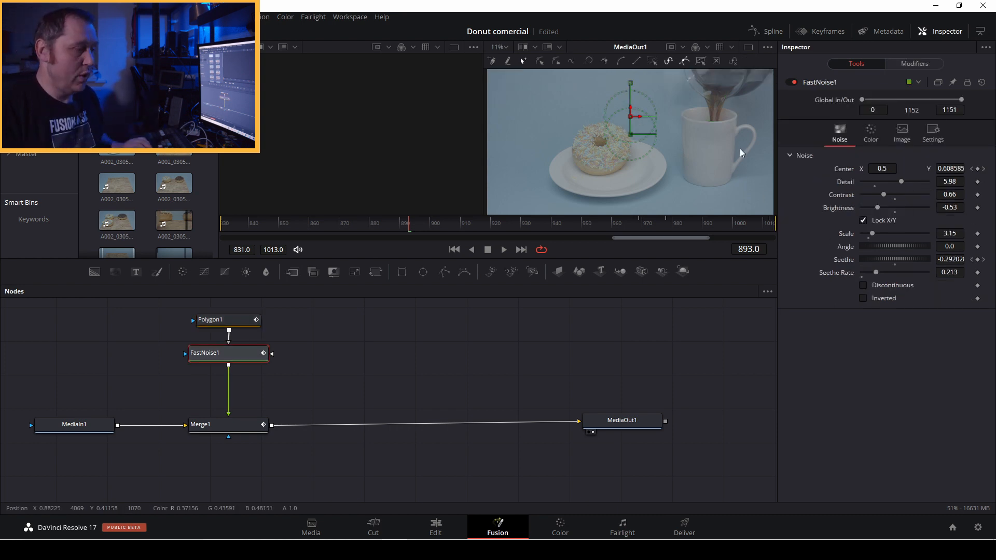
- Preview the steam composite playing over the coffee footage, then stop it
click(504, 249)
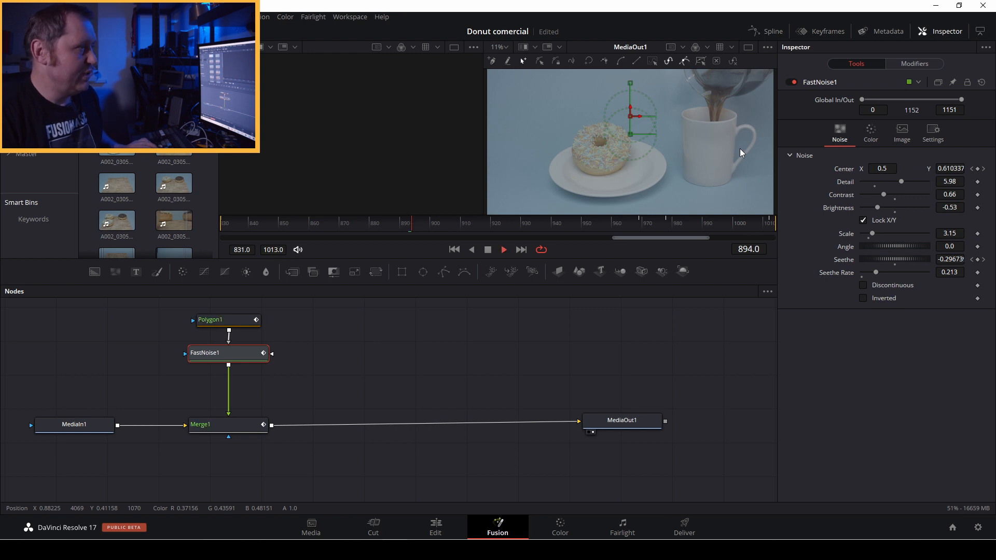
click(503, 249)
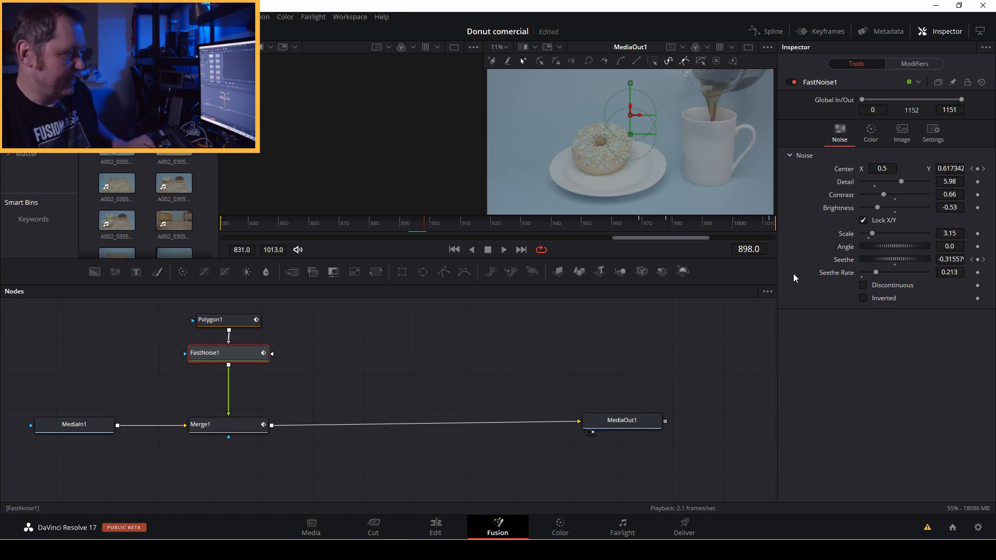
click(434, 525)
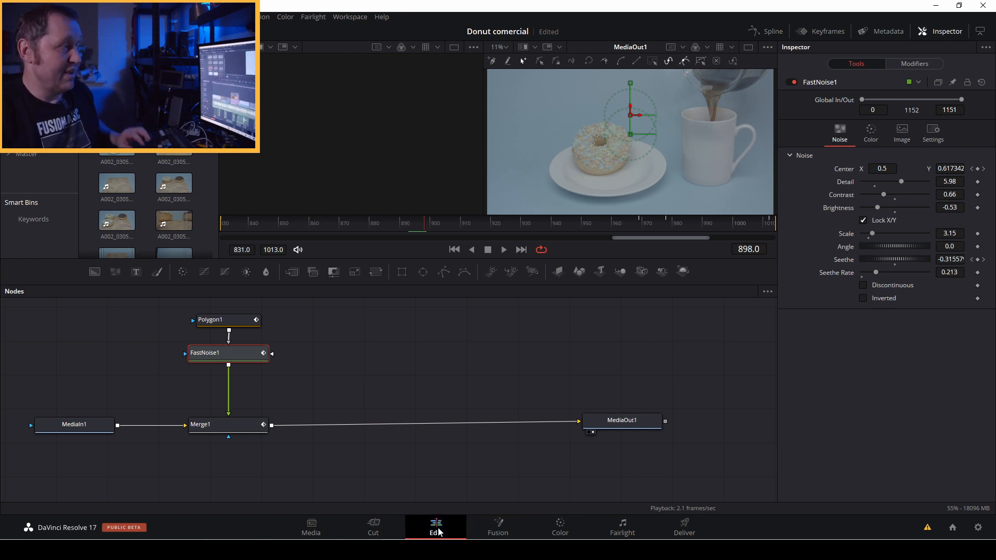
- Fit the edit timeline, park on the opening sprinkle-donut shot and enter color grading
click(436, 522)
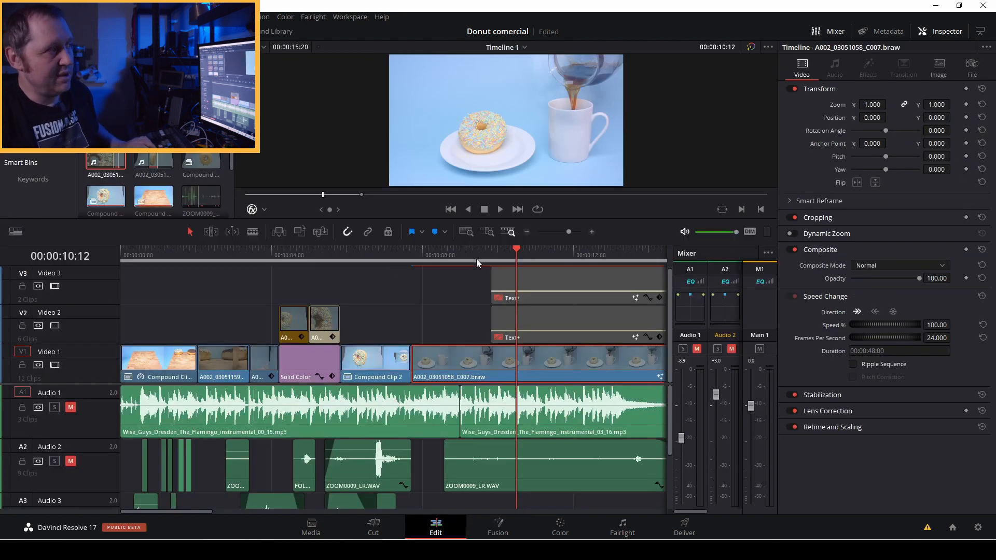
click(499, 210)
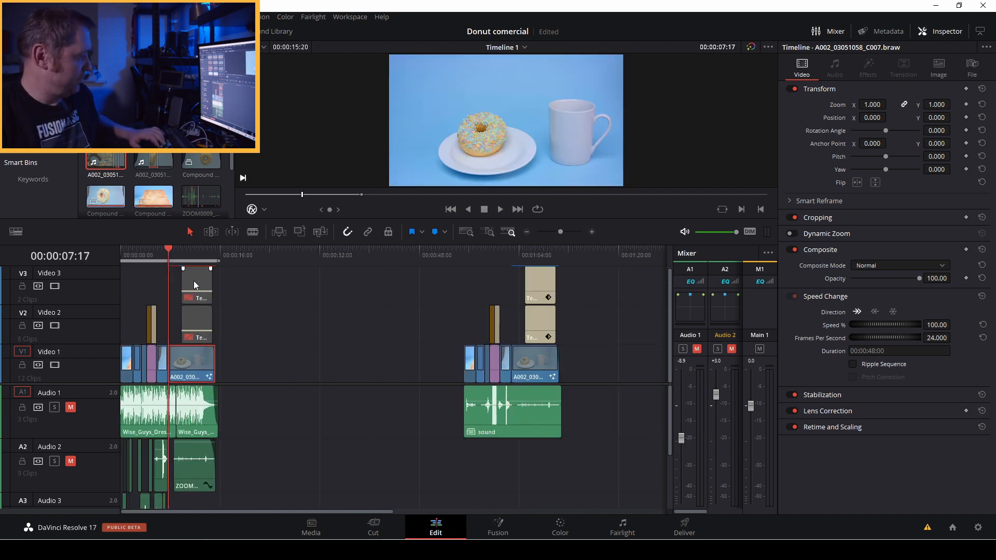
click(196, 284)
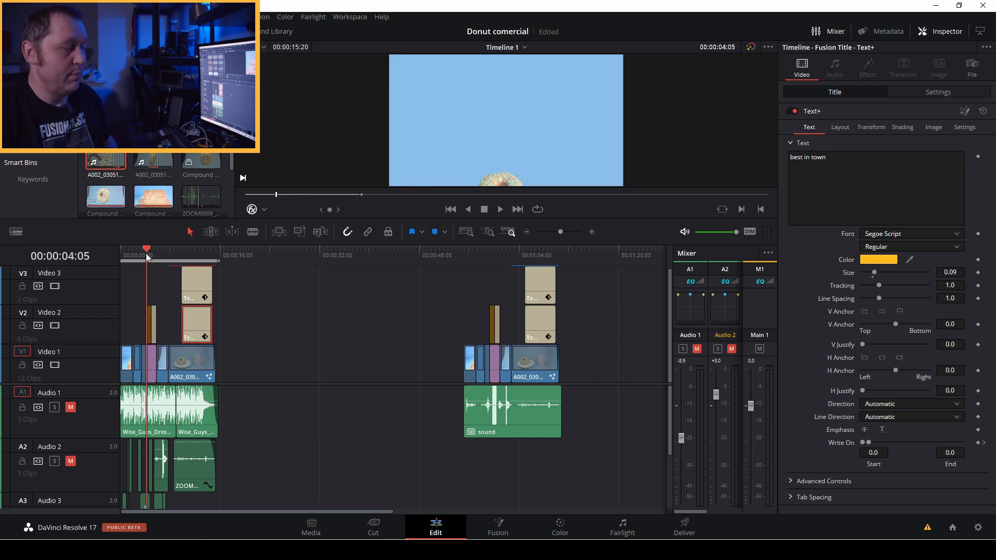
click(133, 255)
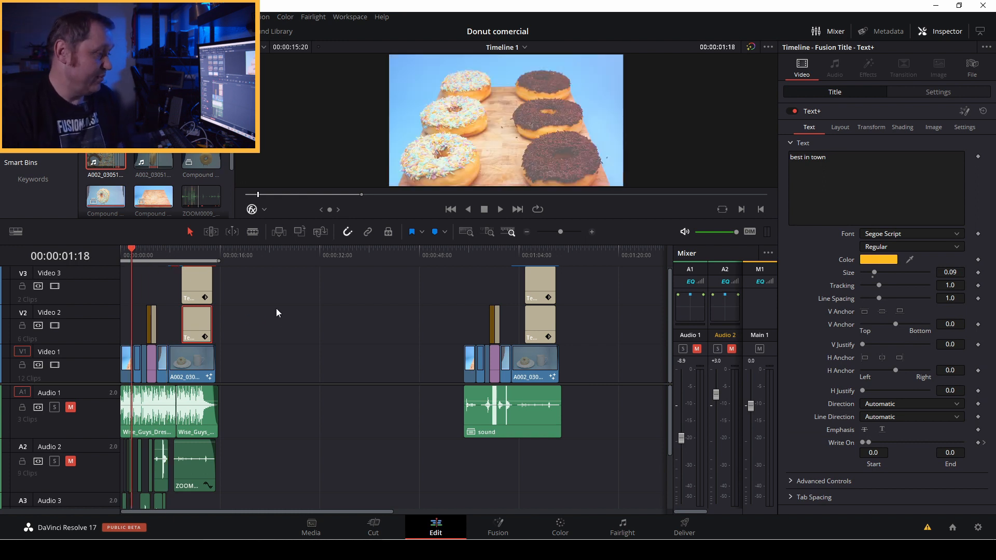
click(559, 527)
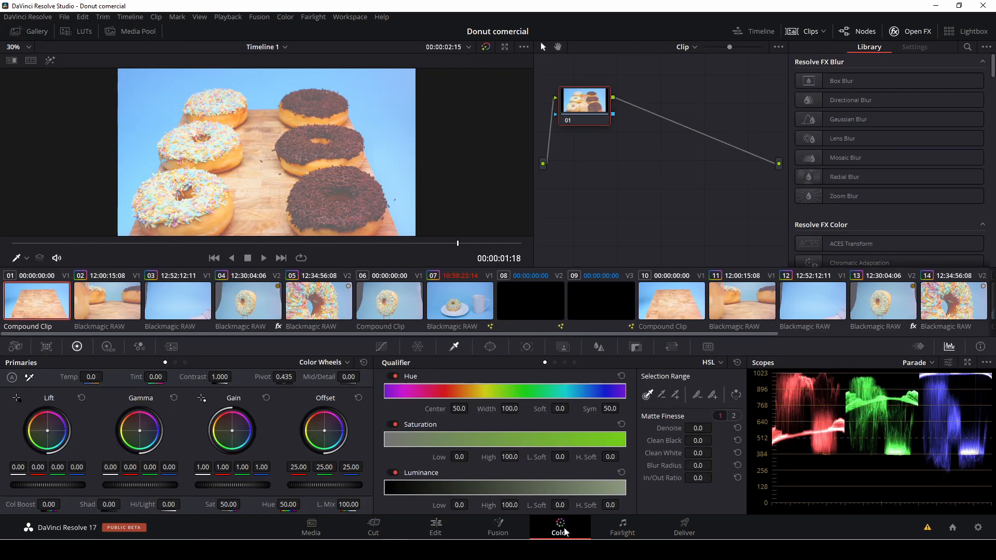
- Review the floating-donut and coffee-pouring grades and the third node's color key, then return to editing
click(389, 301)
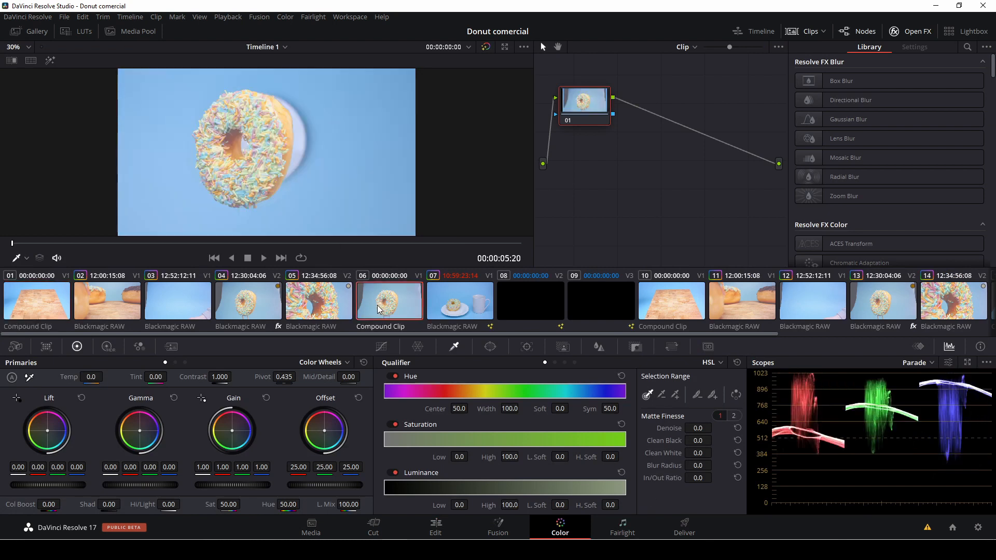
click(460, 300)
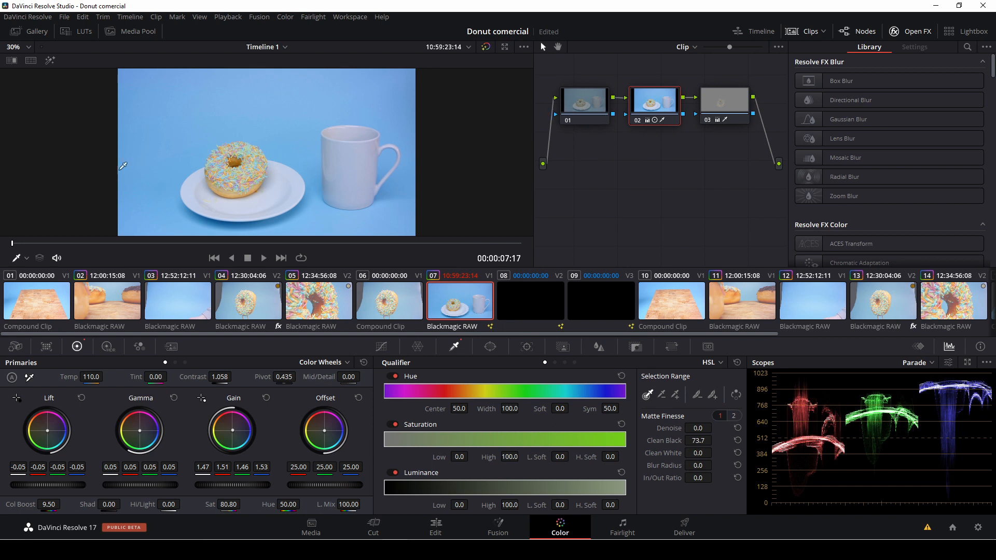
mouse_move(294, 252)
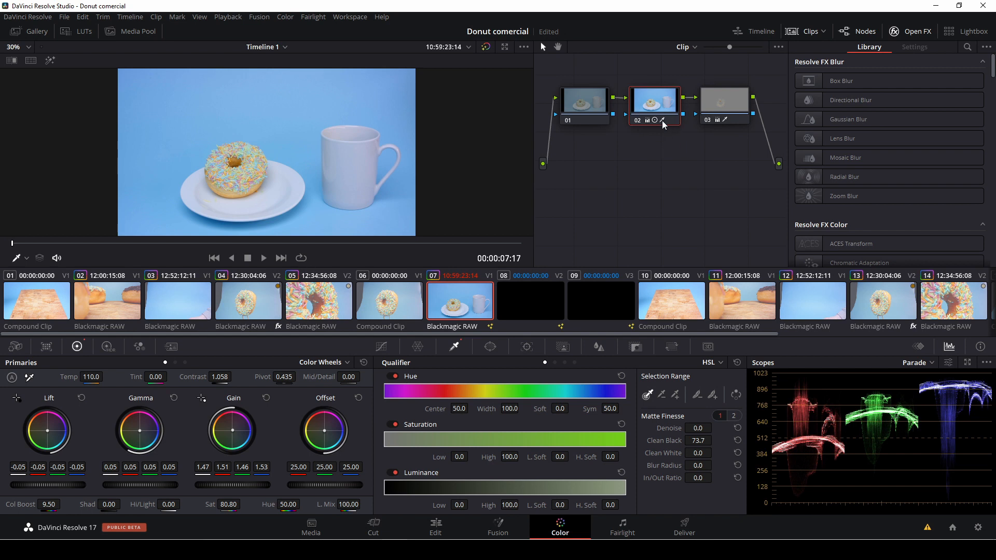
mouse_move(659, 126)
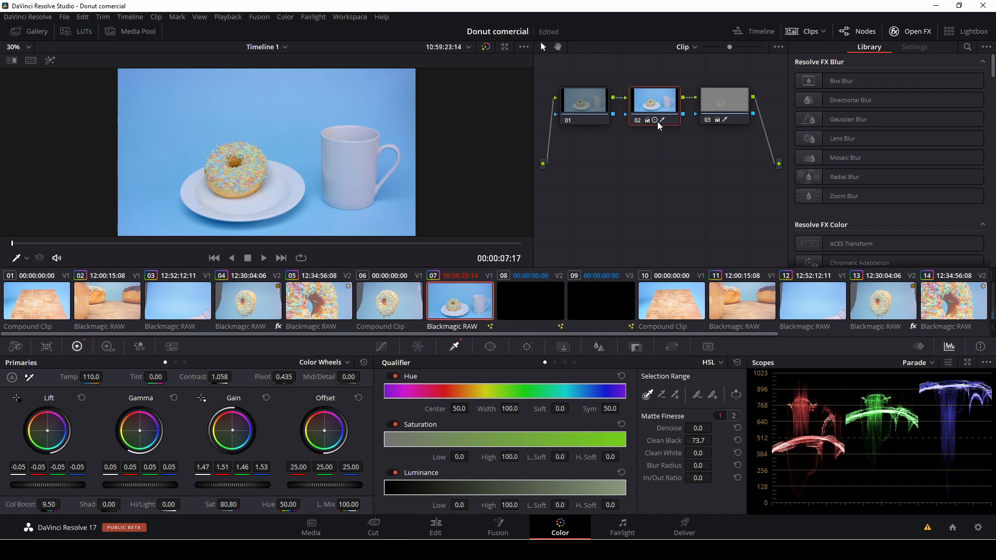
click(724, 104)
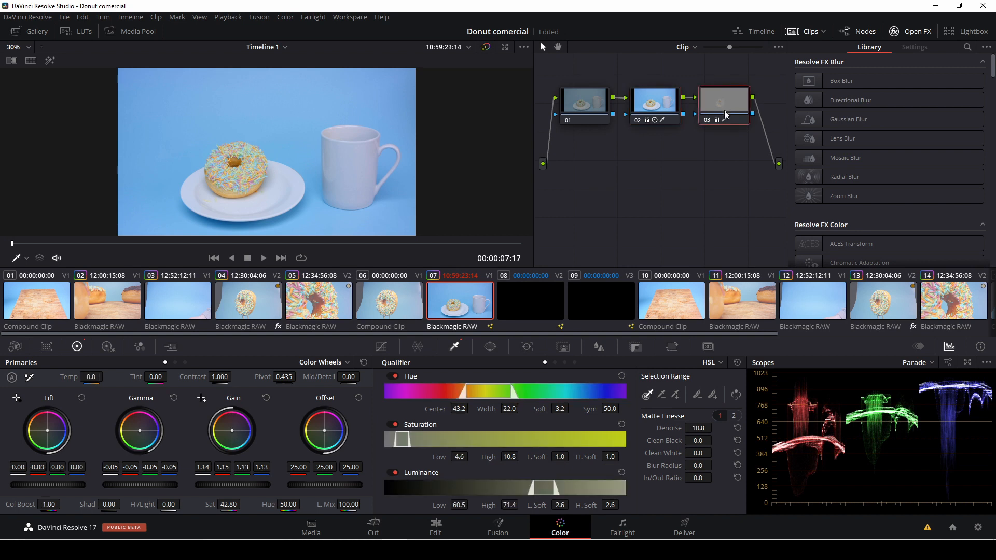
mouse_move(587, 280)
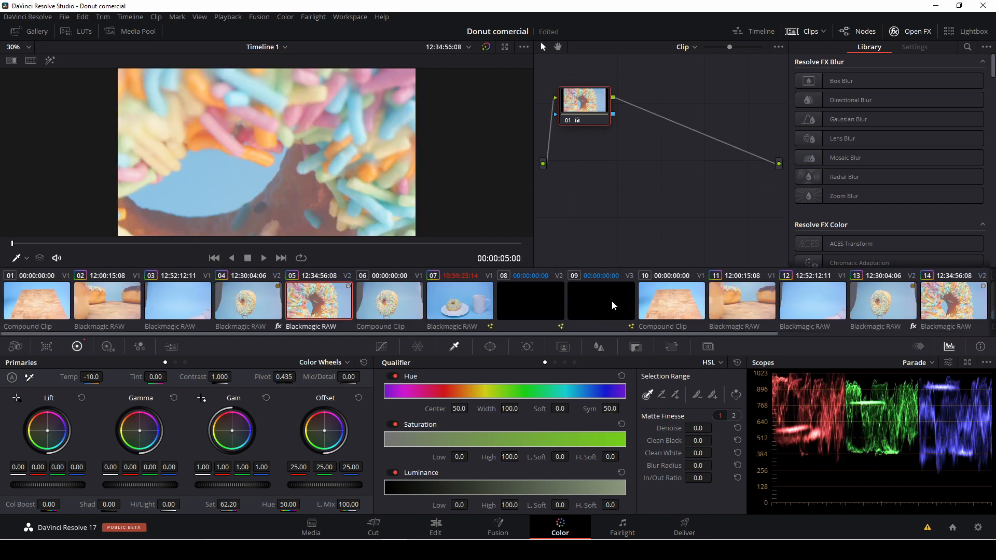
mouse_move(461, 314)
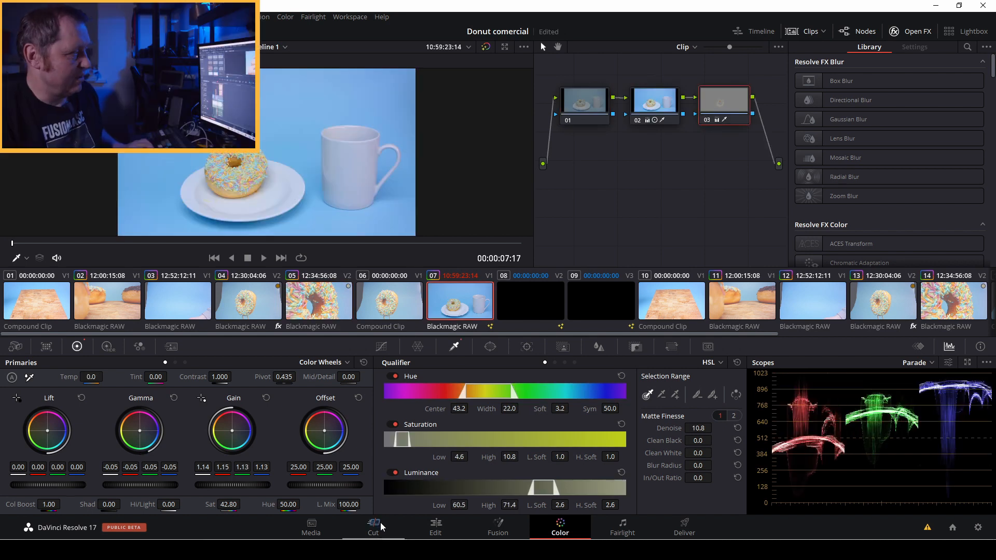
click(436, 527)
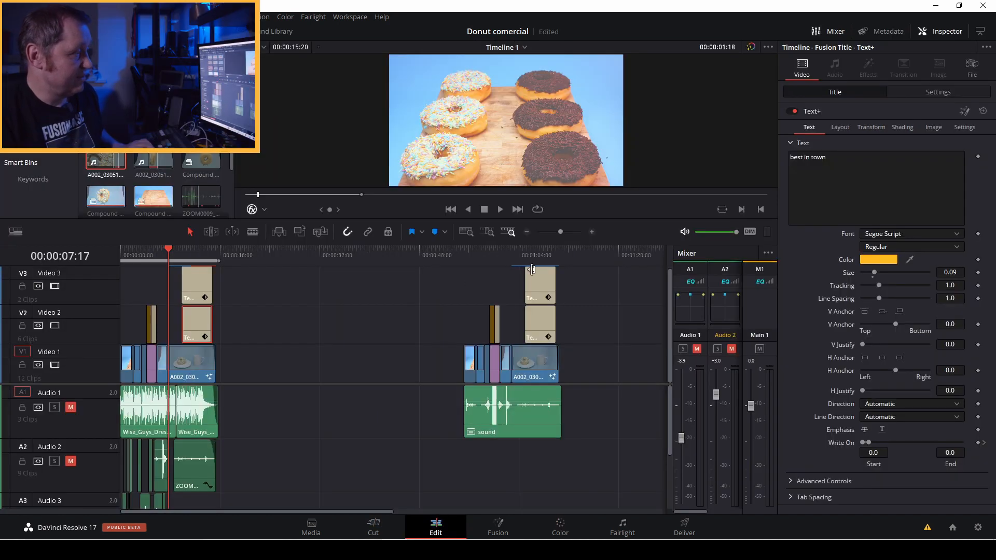